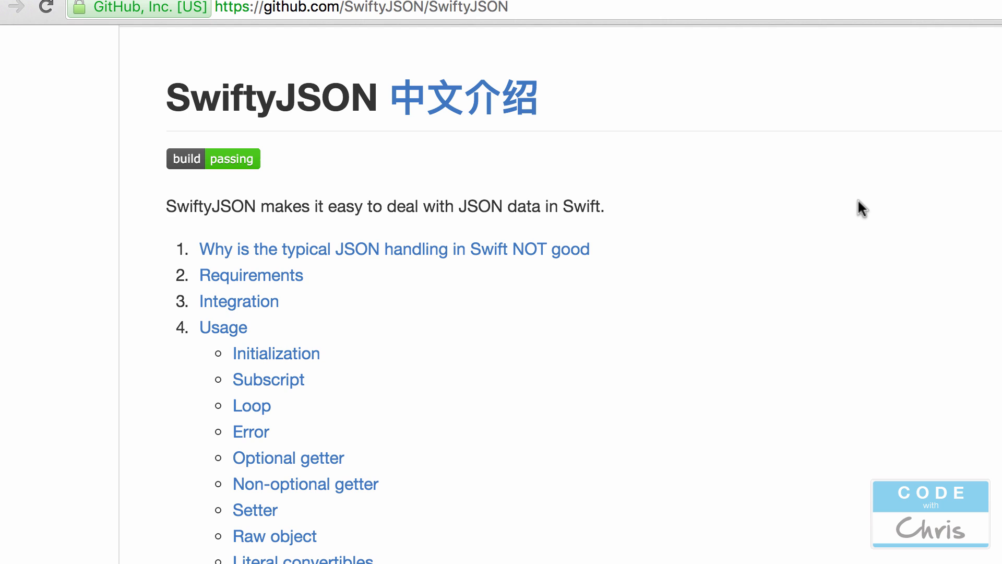
mouse_move(805, 188)
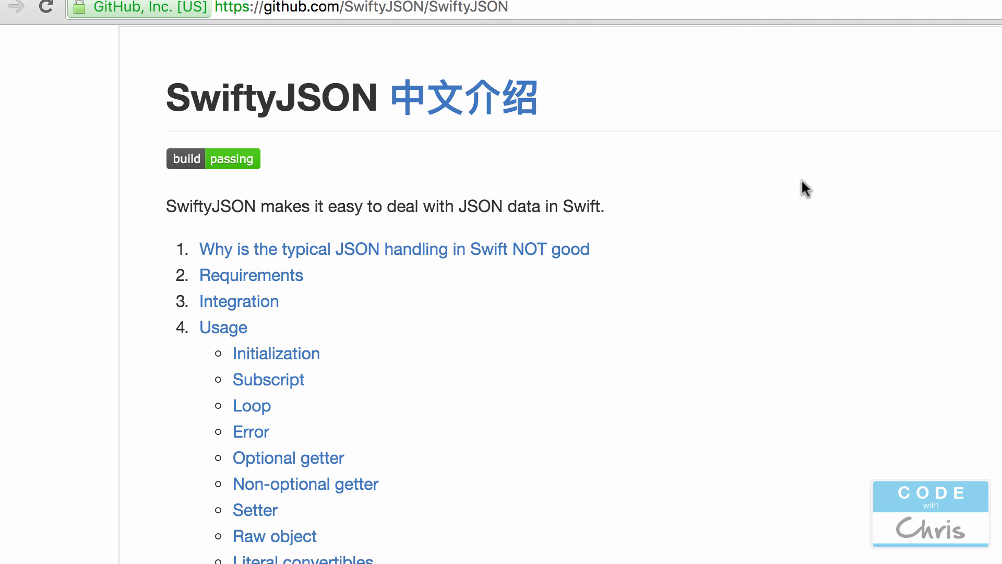
mouse_move(757, 195)
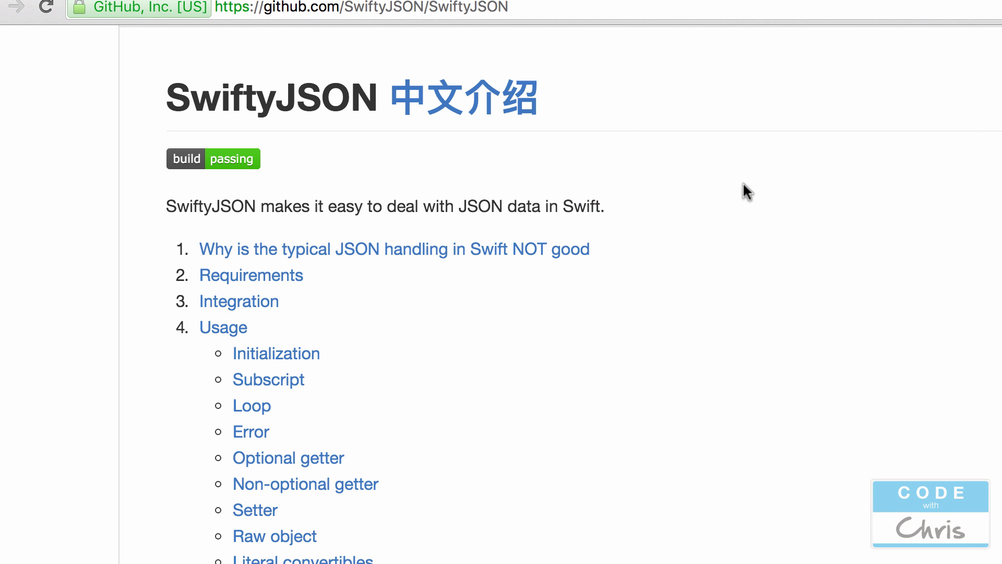
mouse_move(789, 197)
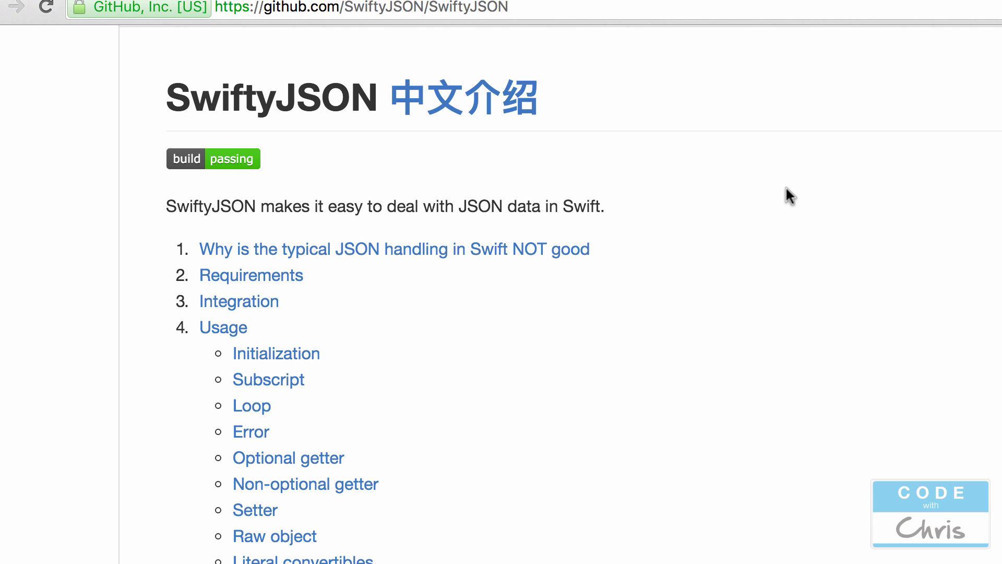
mouse_move(806, 187)
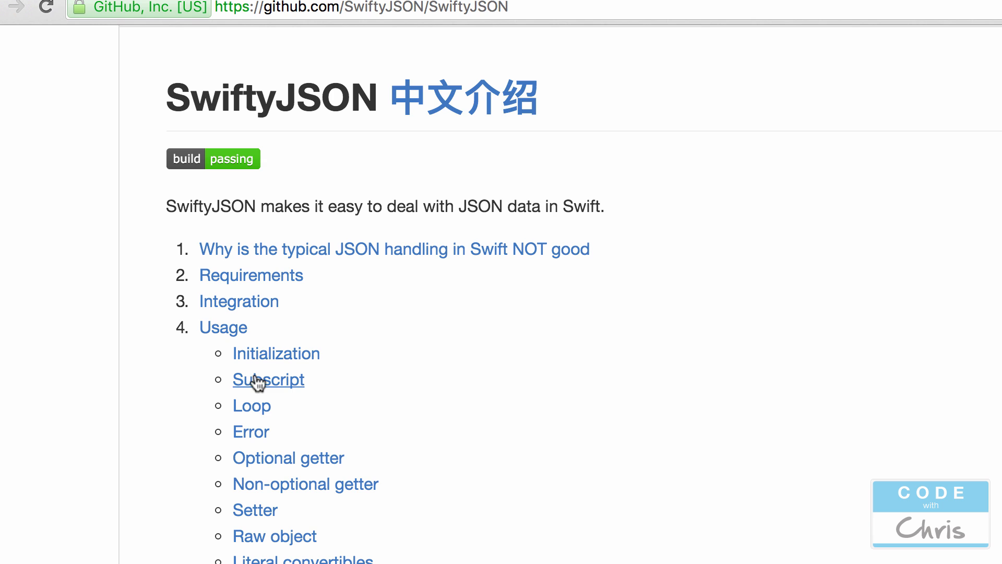
- Jump to the README's Subscript section and study the "name" stringValue examples
click(268, 380)
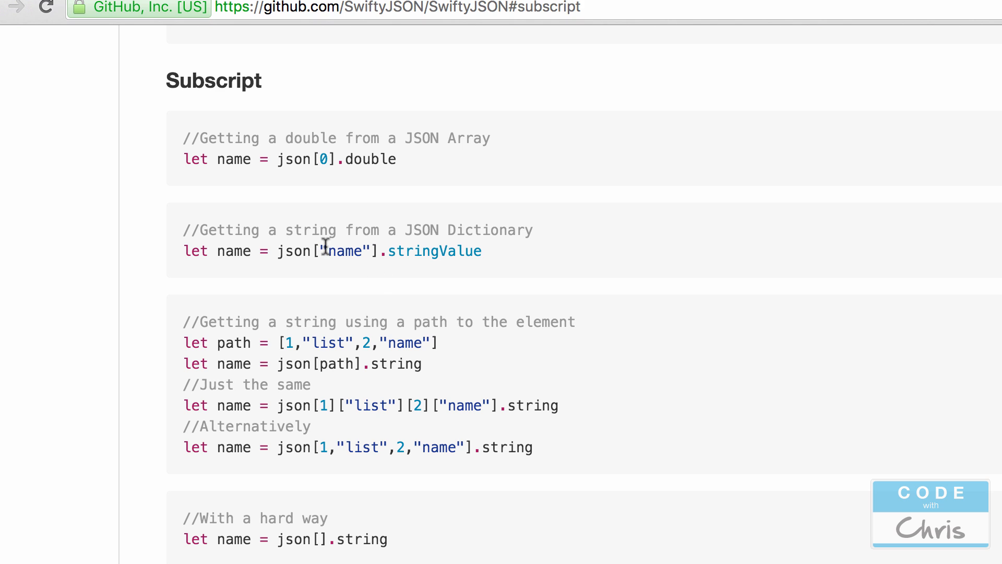
double_click(345, 251)
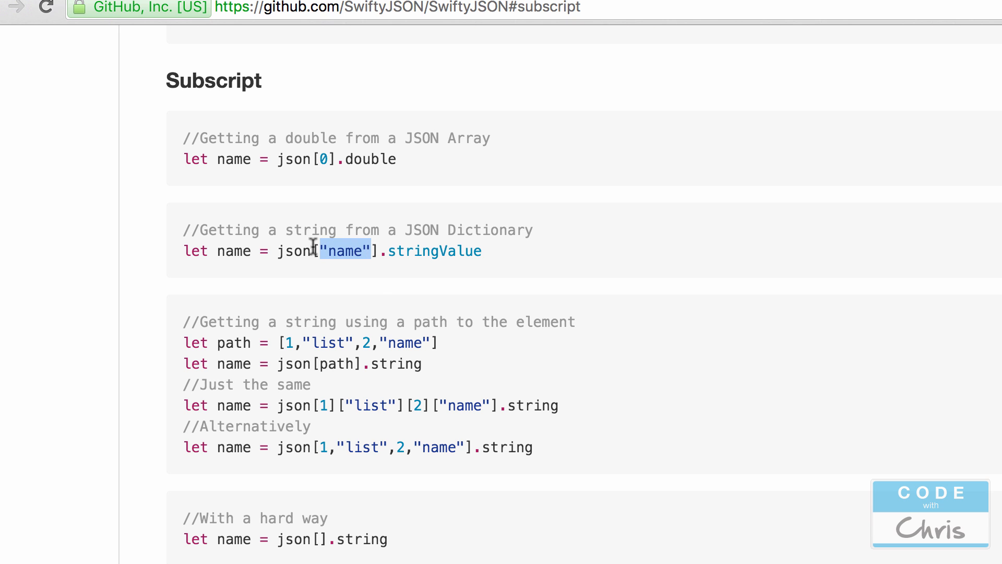
mouse_move(427, 271)
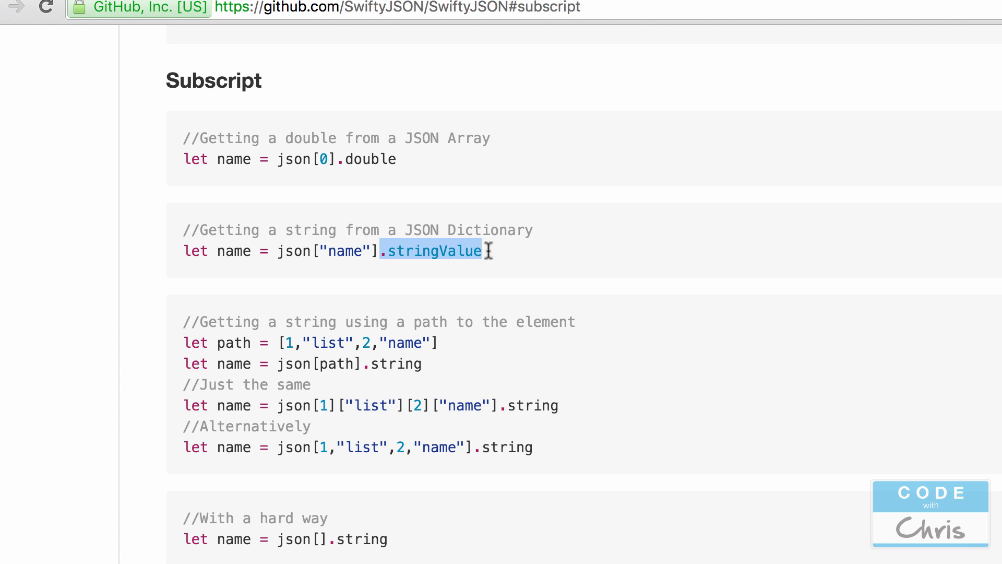
scroll(down, 3)
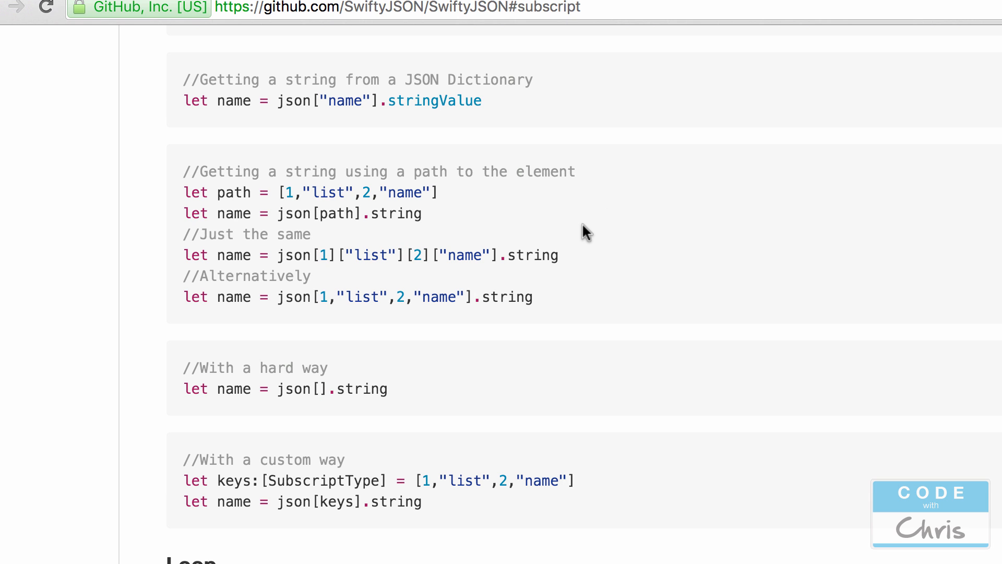
mouse_move(572, 223)
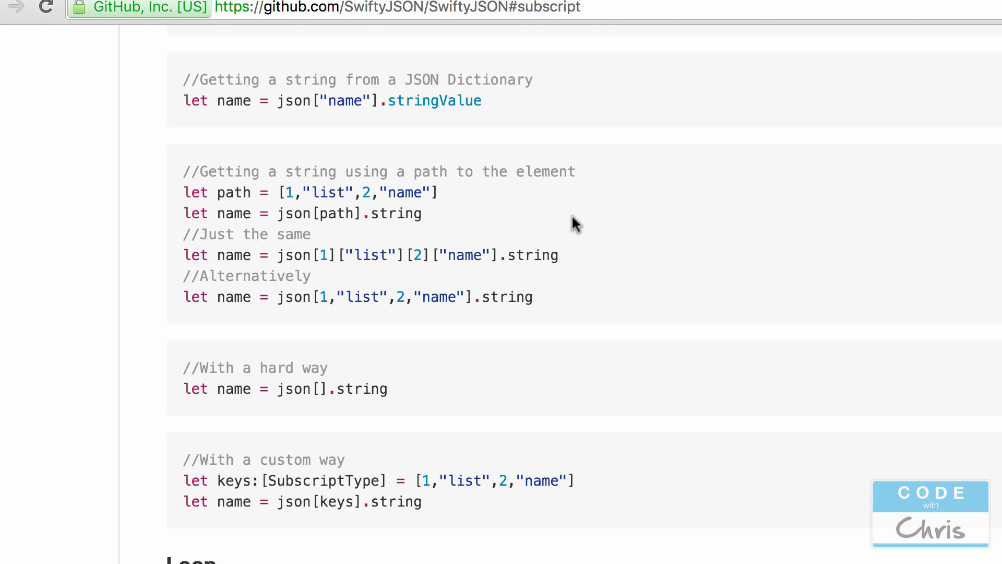
mouse_move(575, 227)
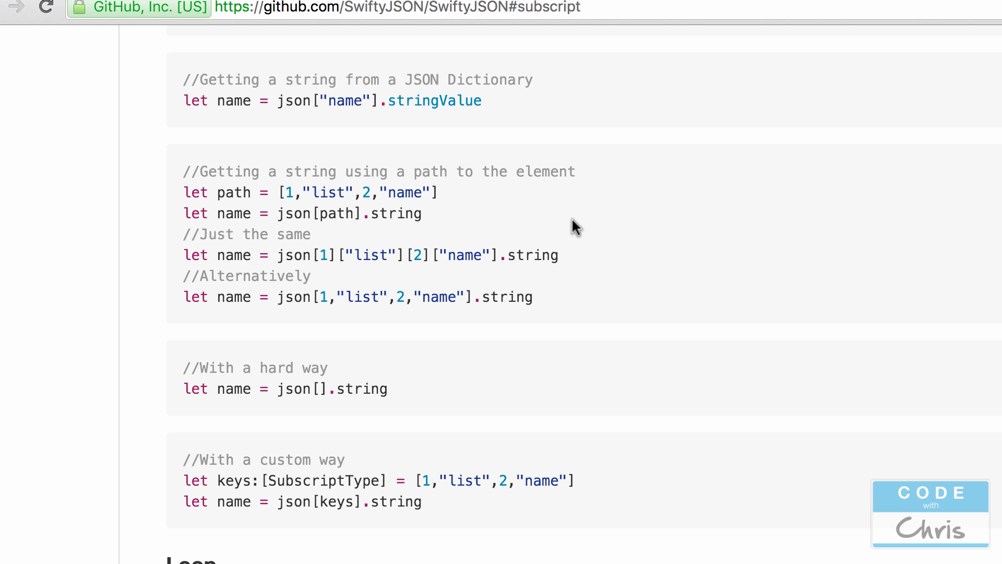
mouse_move(564, 230)
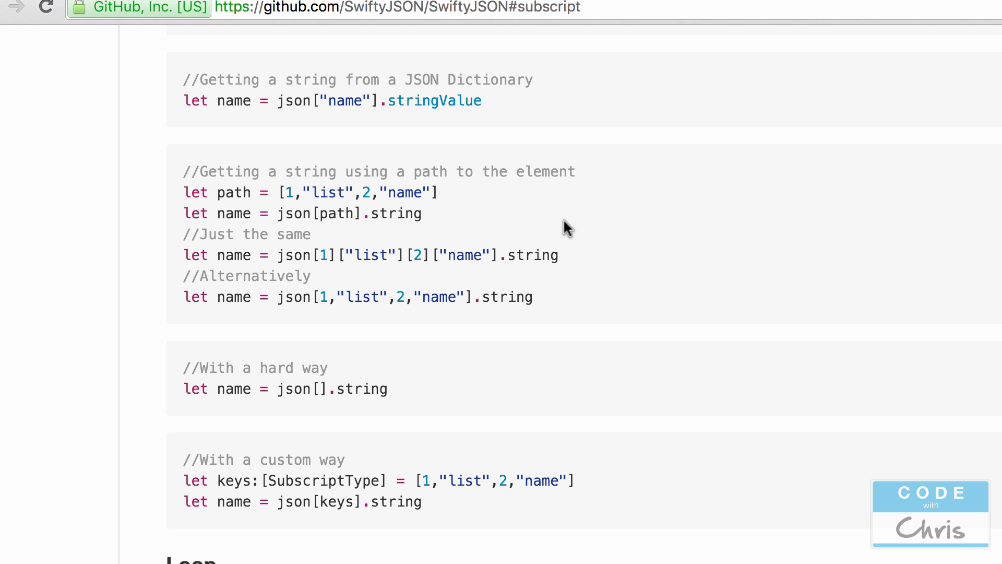
mouse_move(303, 254)
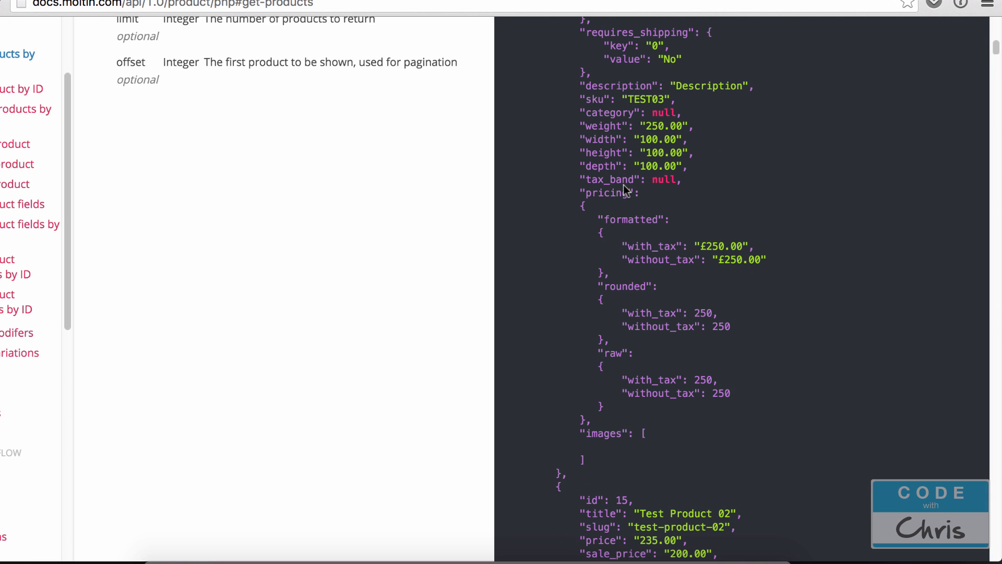
- Review the Moltin sample product JSON, then return to the SwiftyJSON Subscript examples
double_click(605, 192)
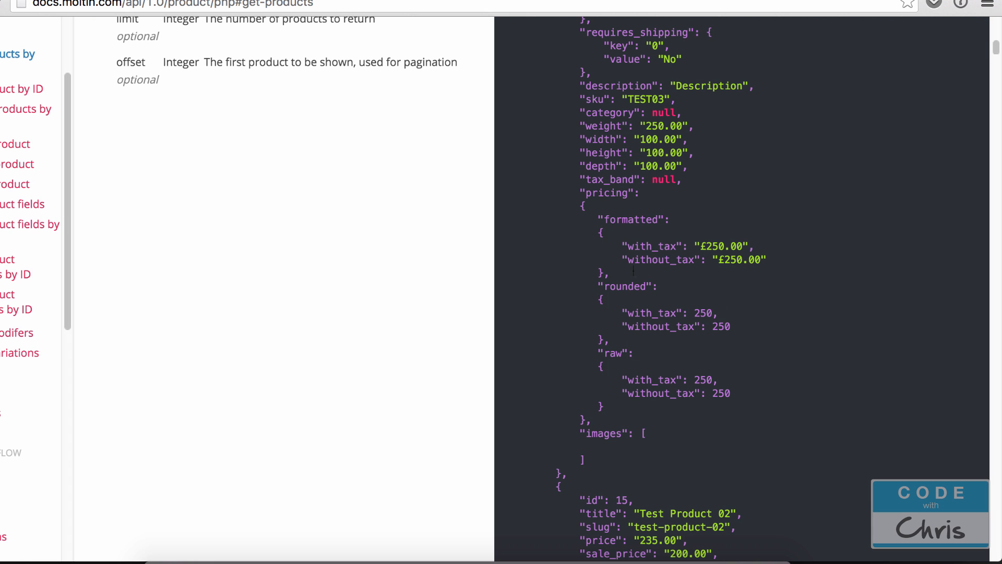
double_click(623, 285)
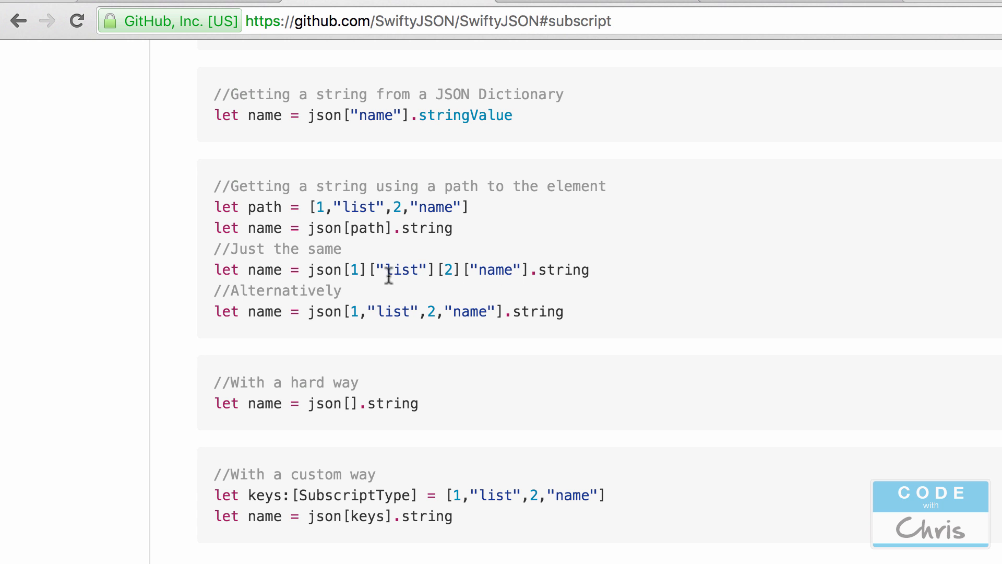
mouse_move(430, 273)
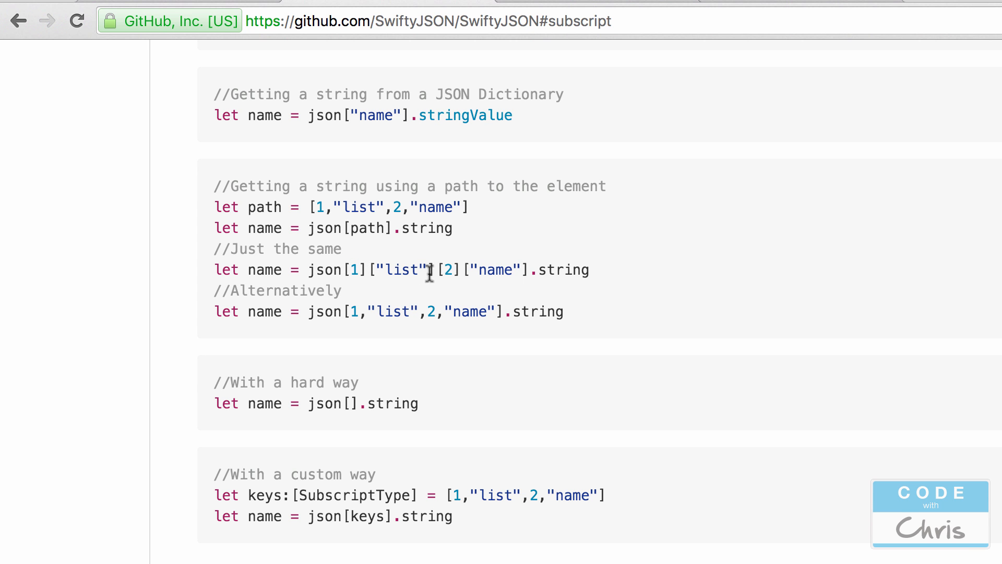
- Scroll to the README's Error section, highlighting the out-of-range index 999 example
scroll(down, 3)
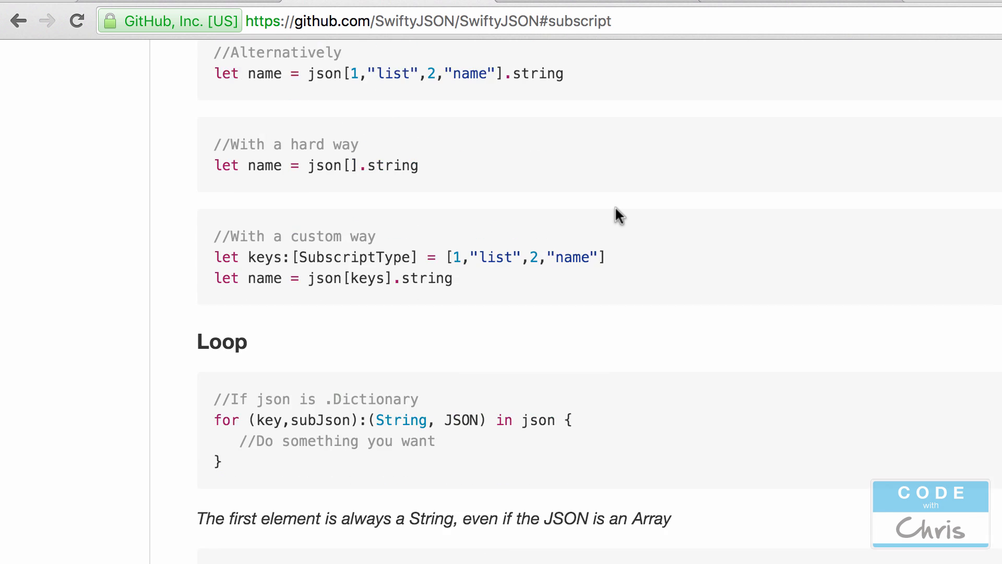
scroll(down, 3)
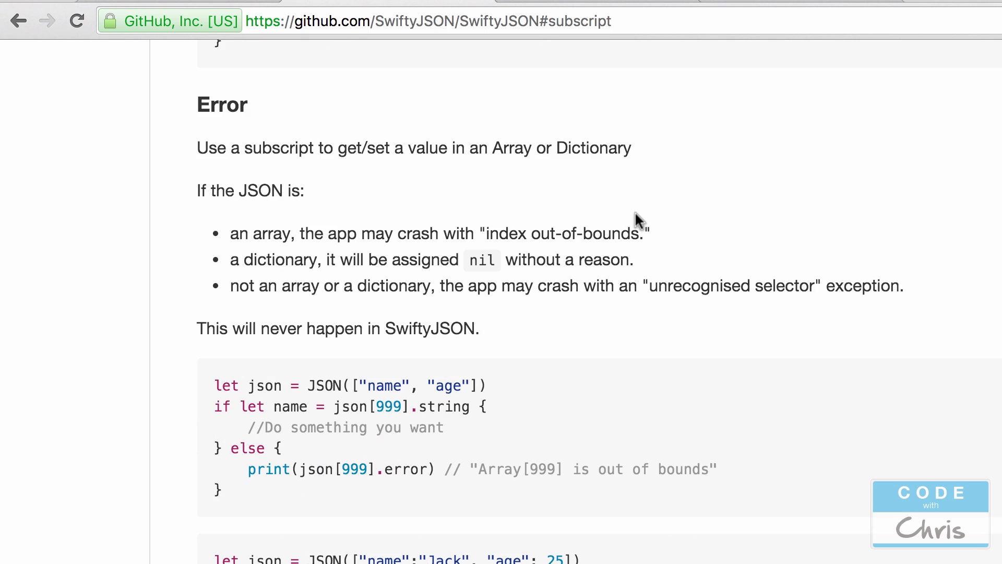
scroll(down, 3)
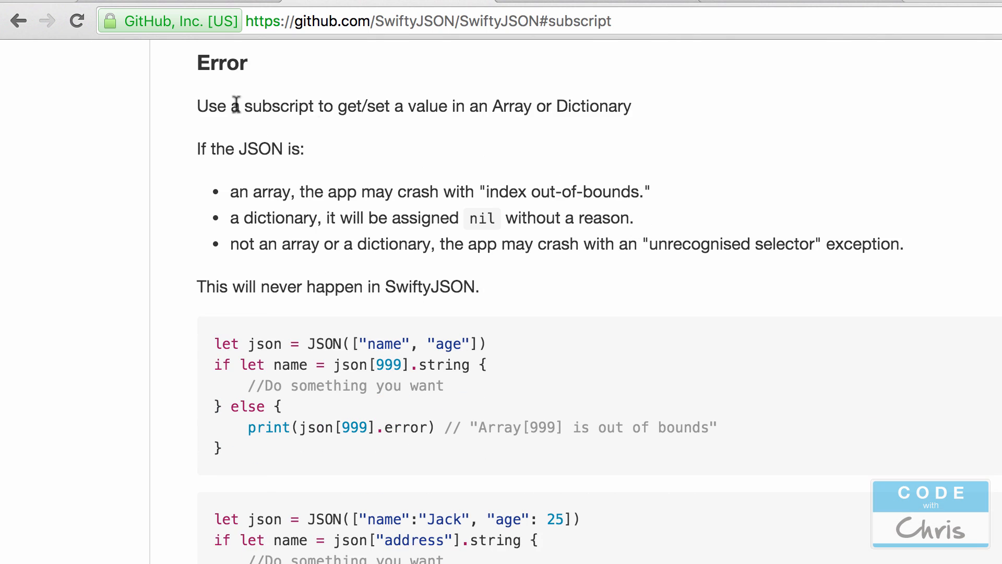
mouse_move(364, 214)
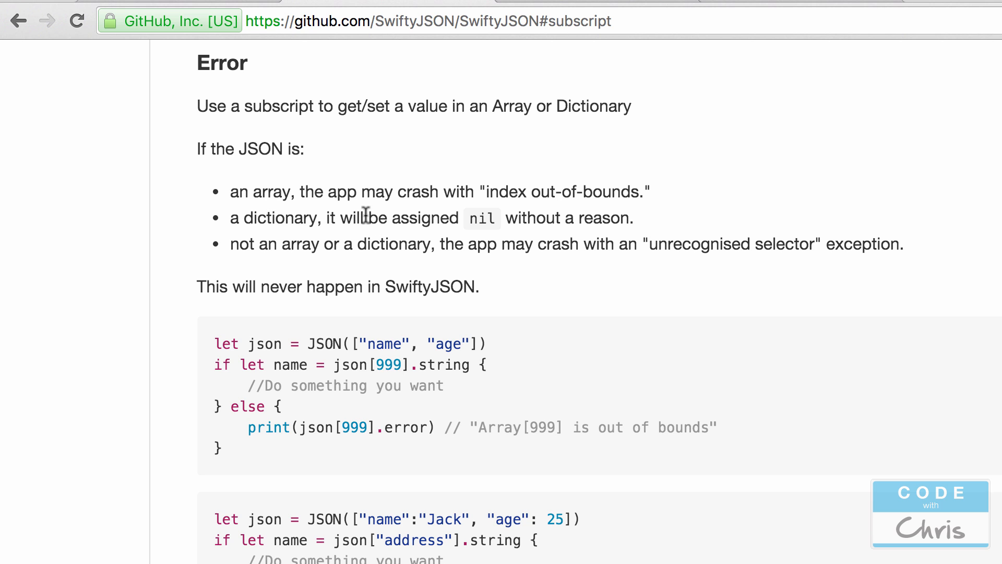
mouse_move(526, 195)
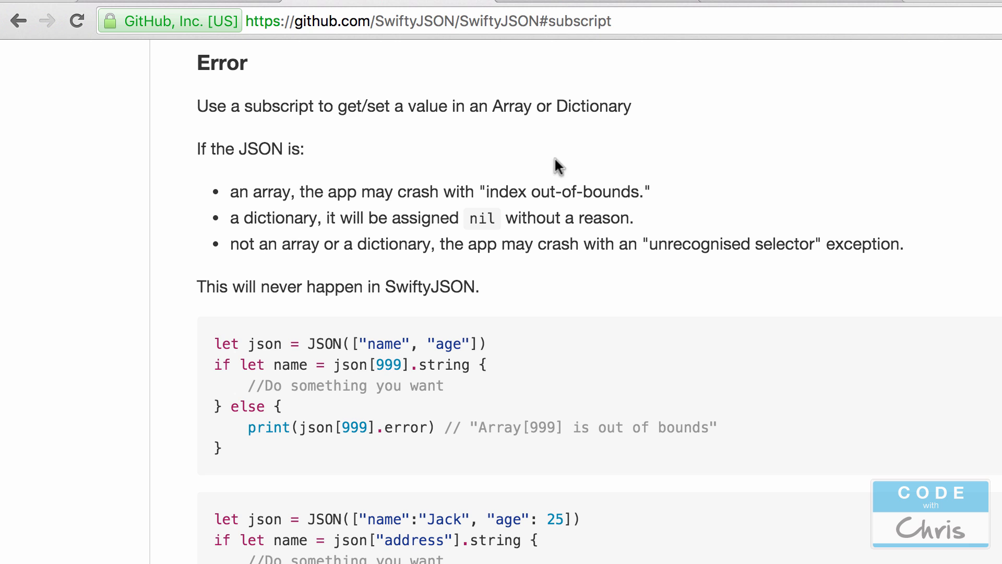
double_click(386, 365)
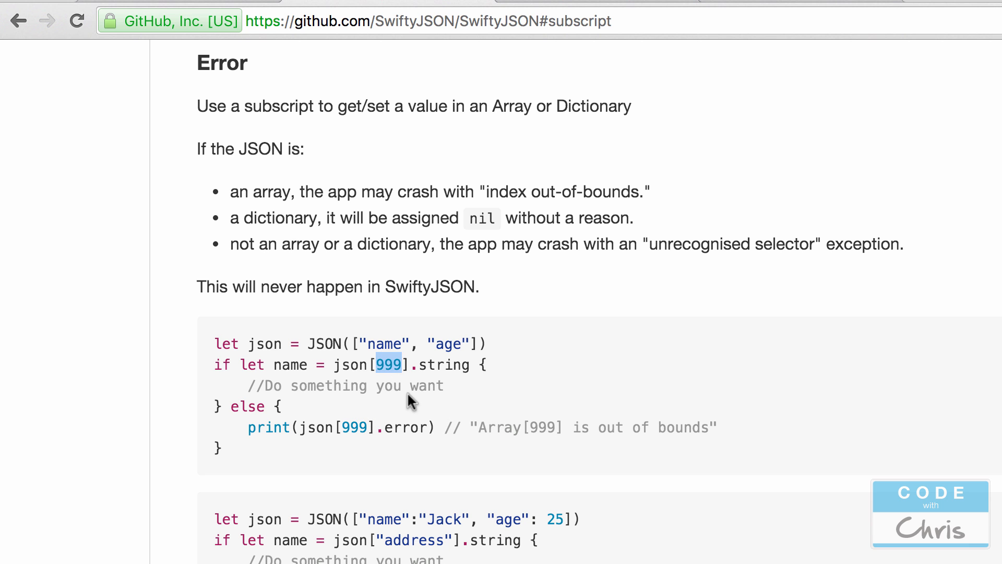
mouse_move(500, 377)
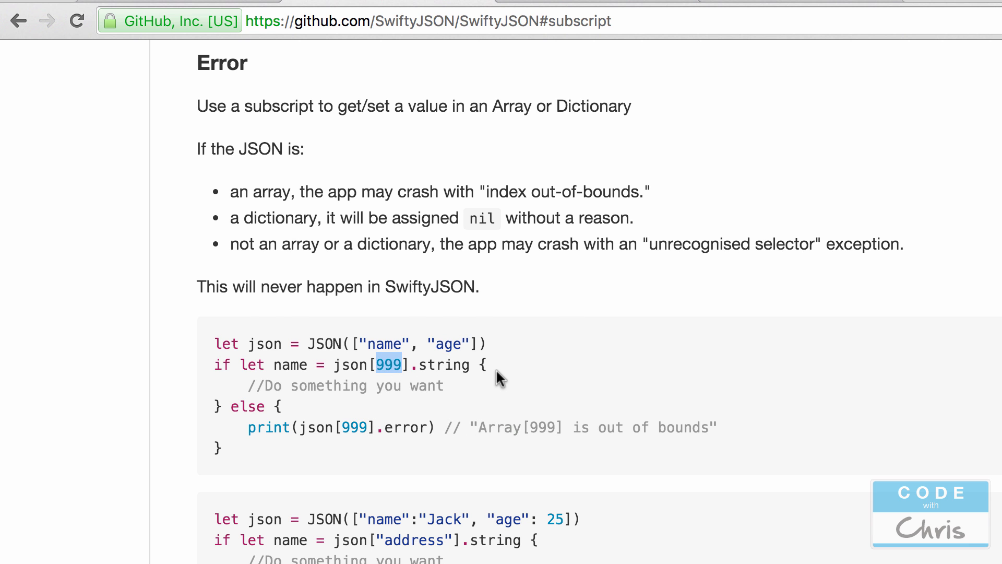
scroll(down, 3)
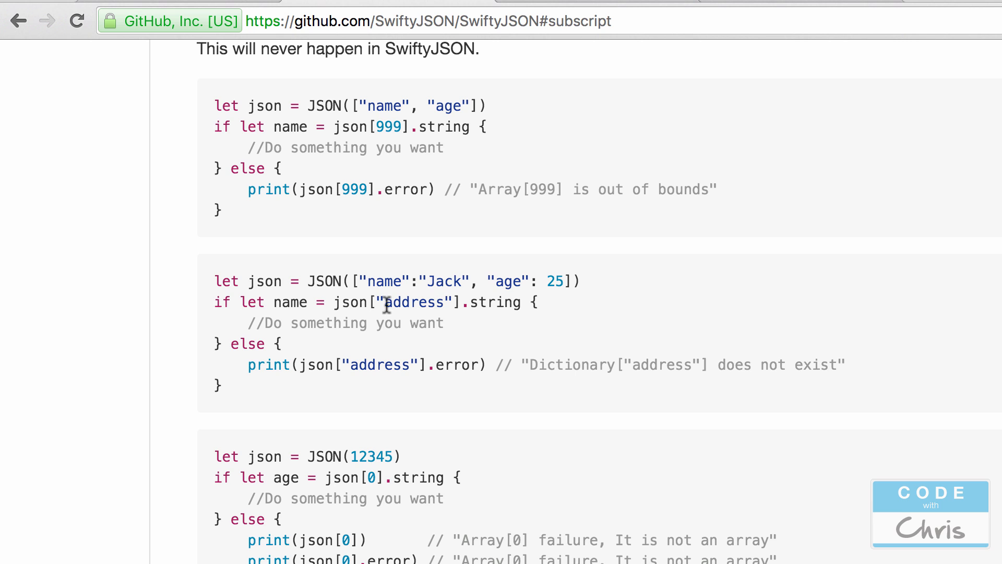
mouse_move(404, 302)
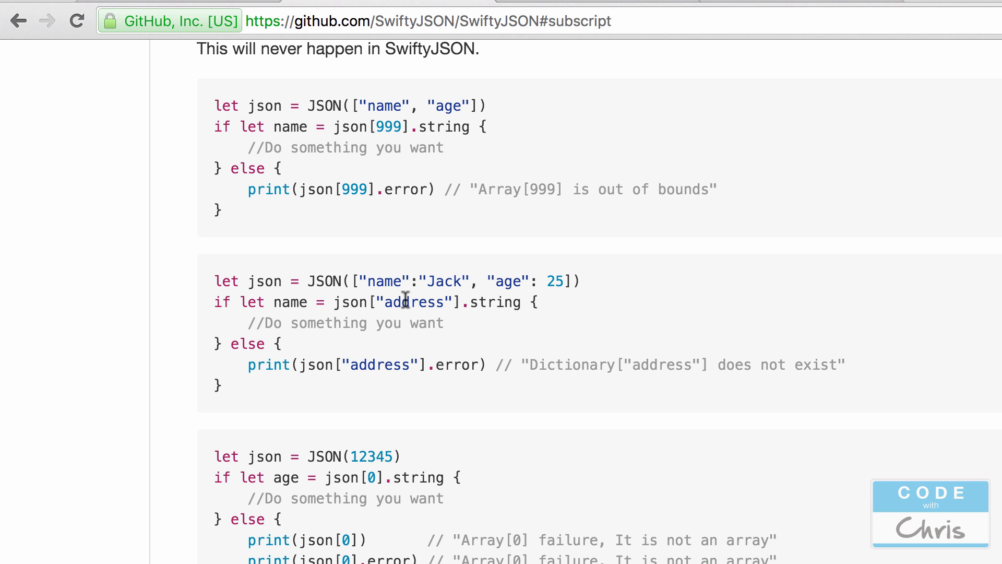
mouse_move(472, 371)
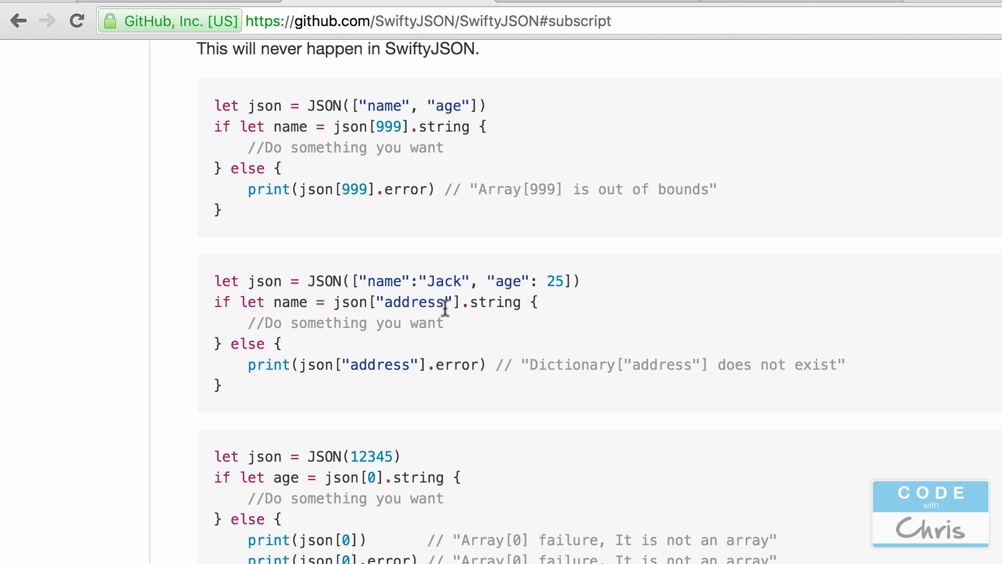
scroll(down, 3)
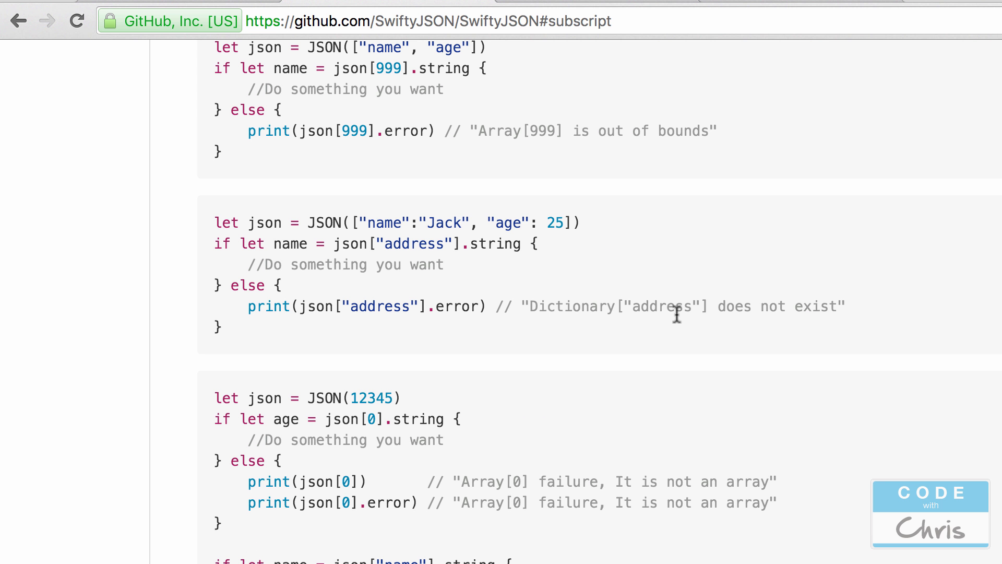
mouse_move(638, 290)
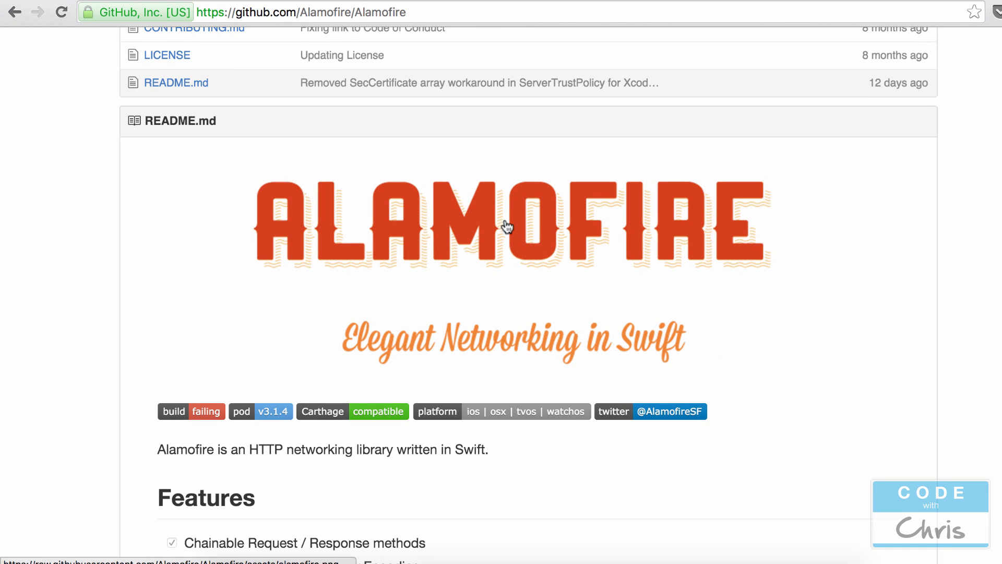
mouse_move(668, 233)
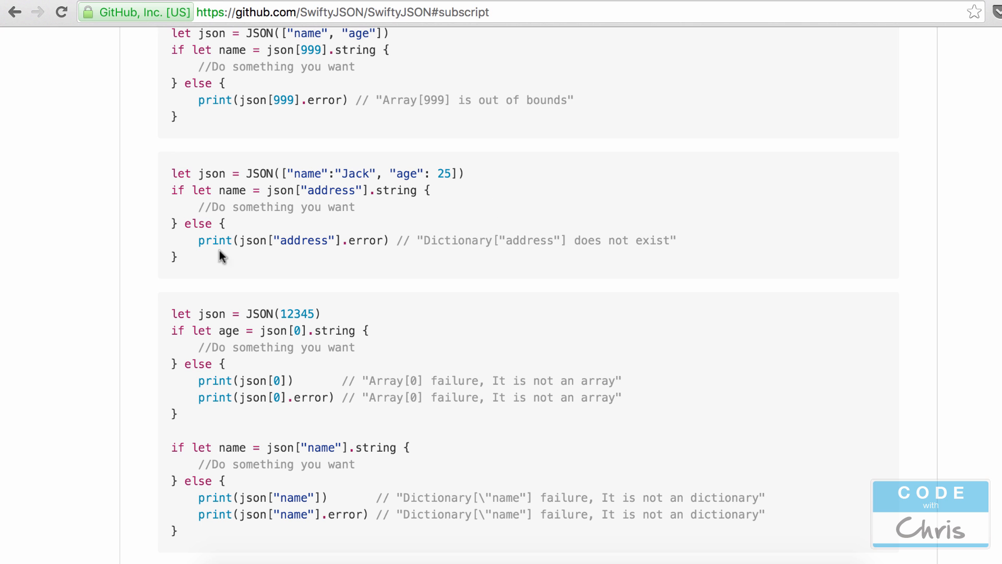
mouse_move(373, 216)
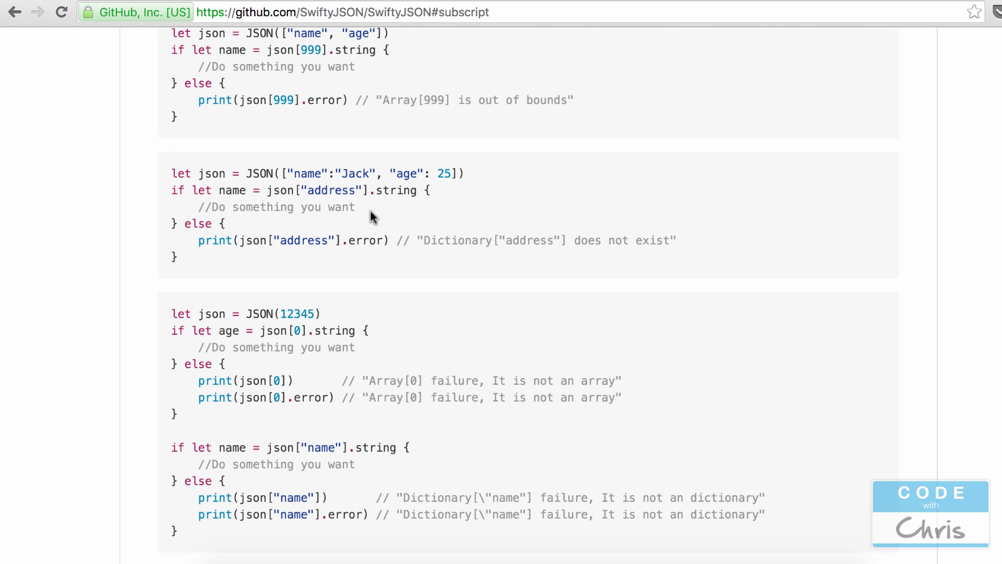
scroll(down, 3)
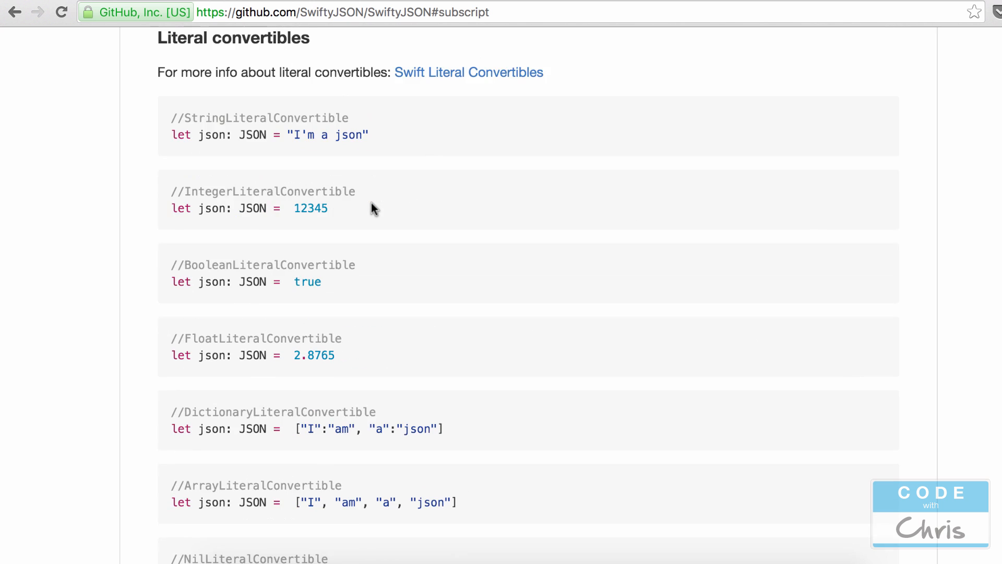
scroll(down, 3)
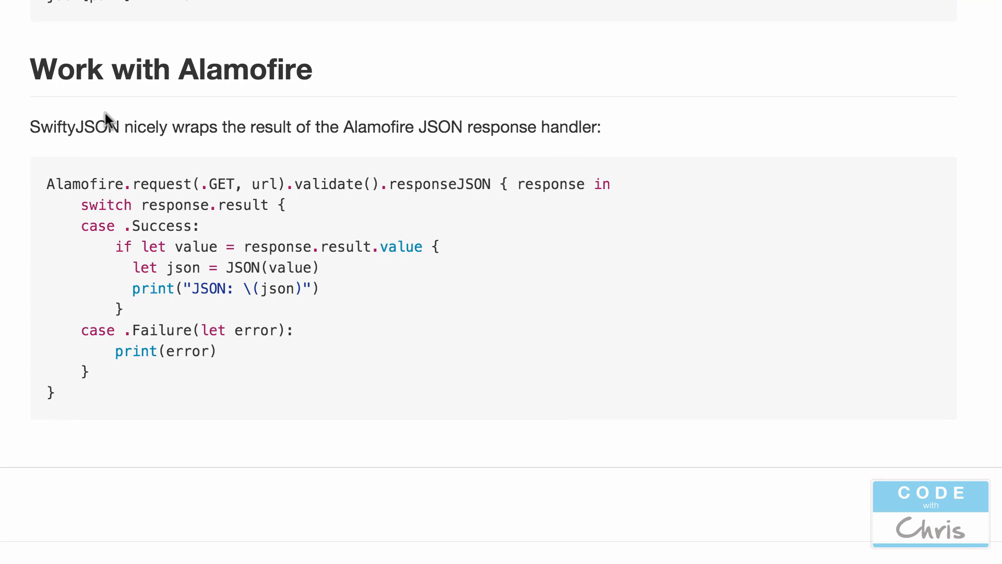
mouse_move(155, 132)
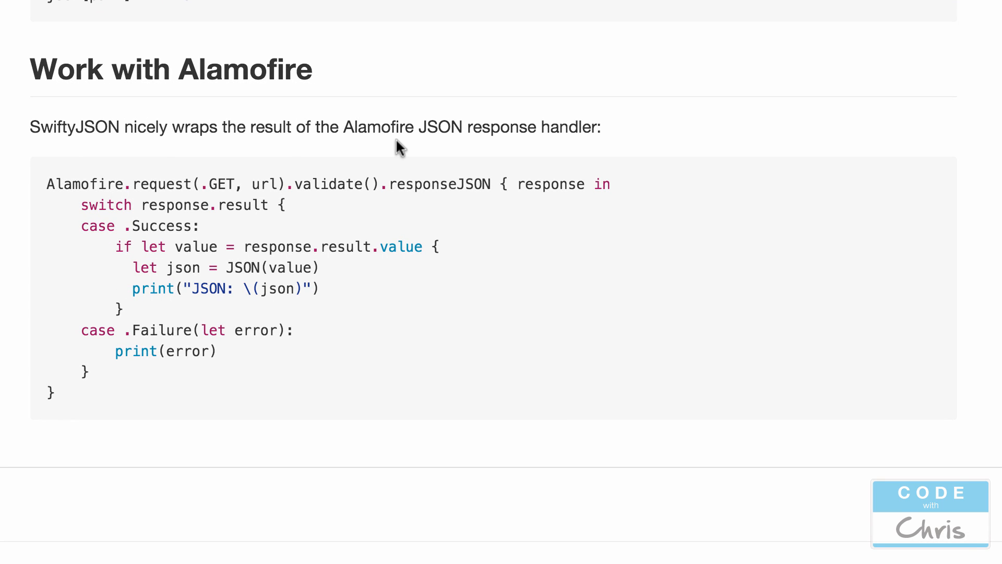
mouse_move(483, 122)
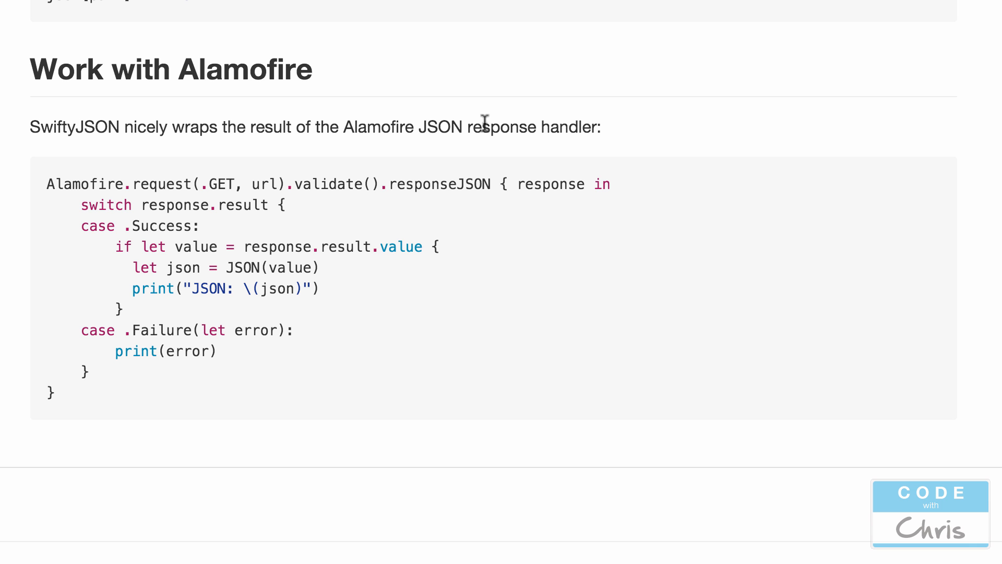
mouse_move(317, 400)
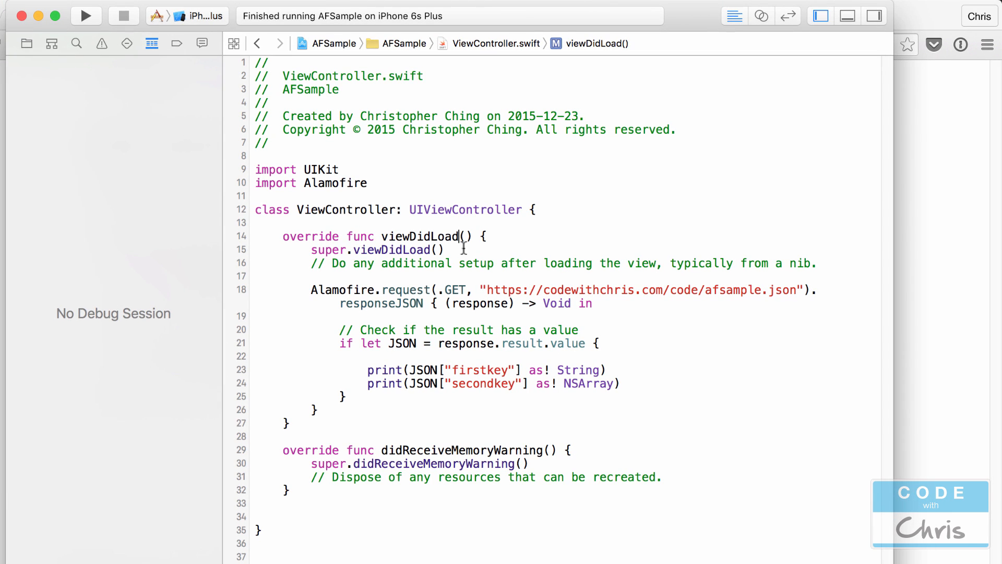
mouse_move(470, 400)
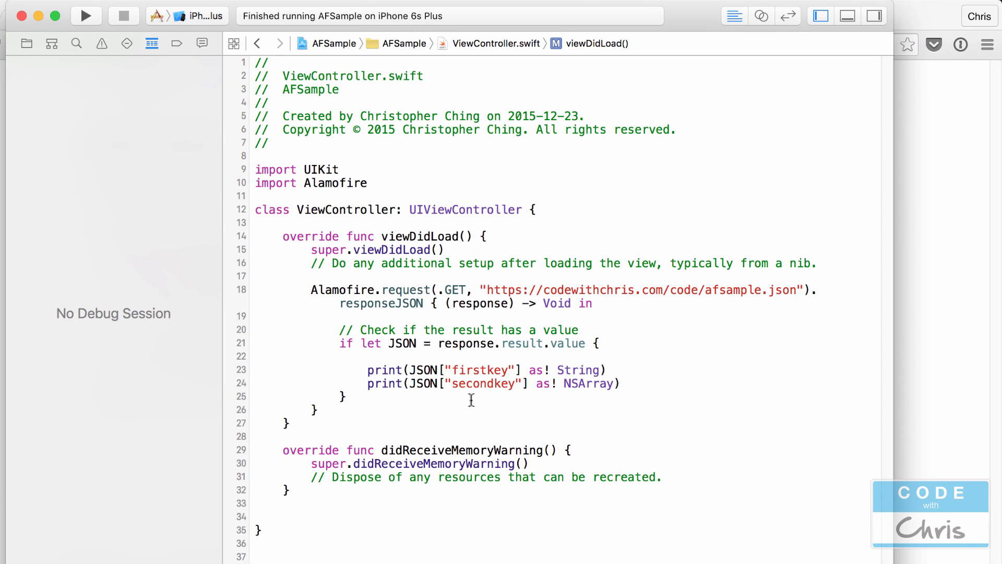
drag(339, 330, 354, 395)
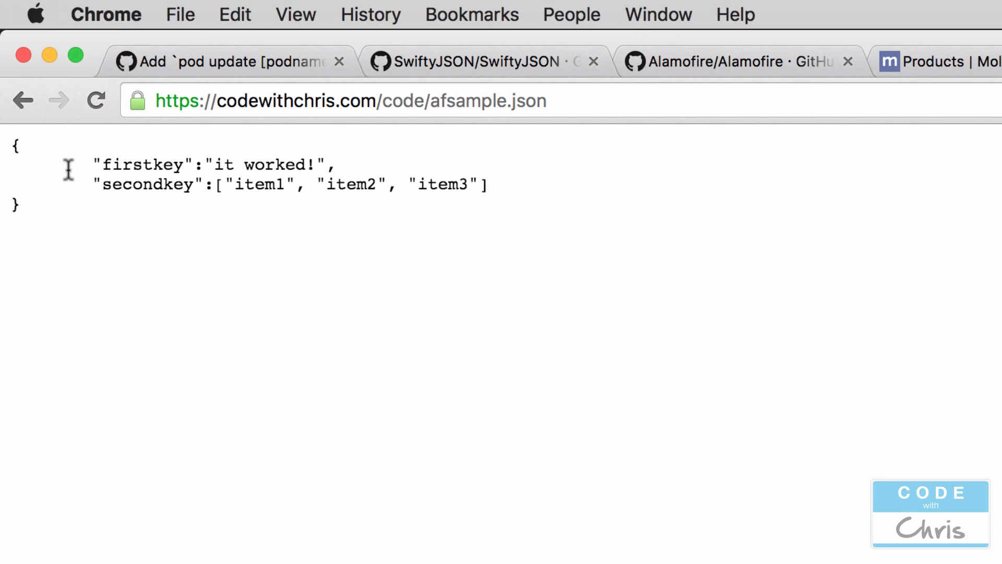
mouse_move(225, 164)
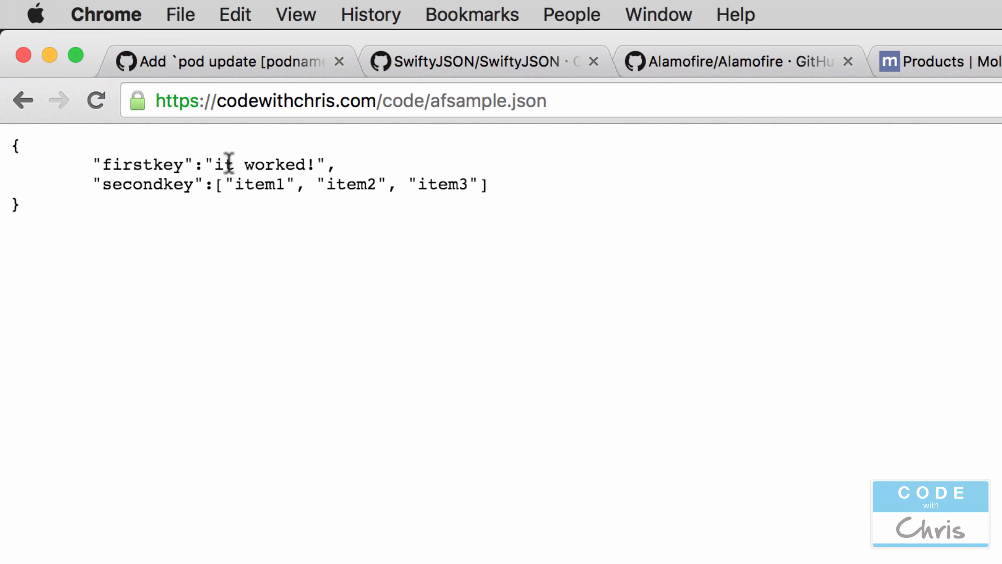
- View afsample.json with its firstkey string and secondkey array
drag(217, 165, 313, 165)
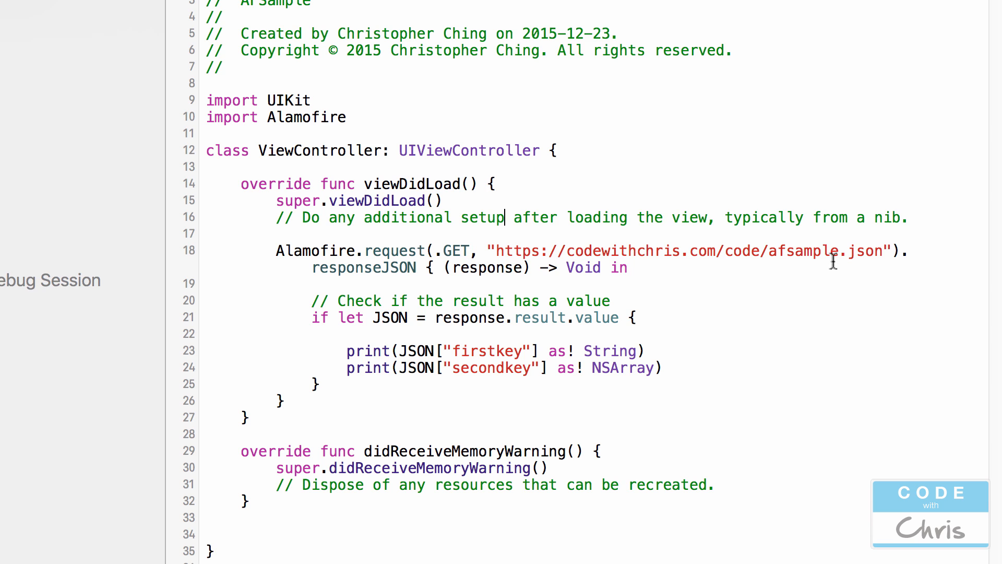
mouse_move(325, 298)
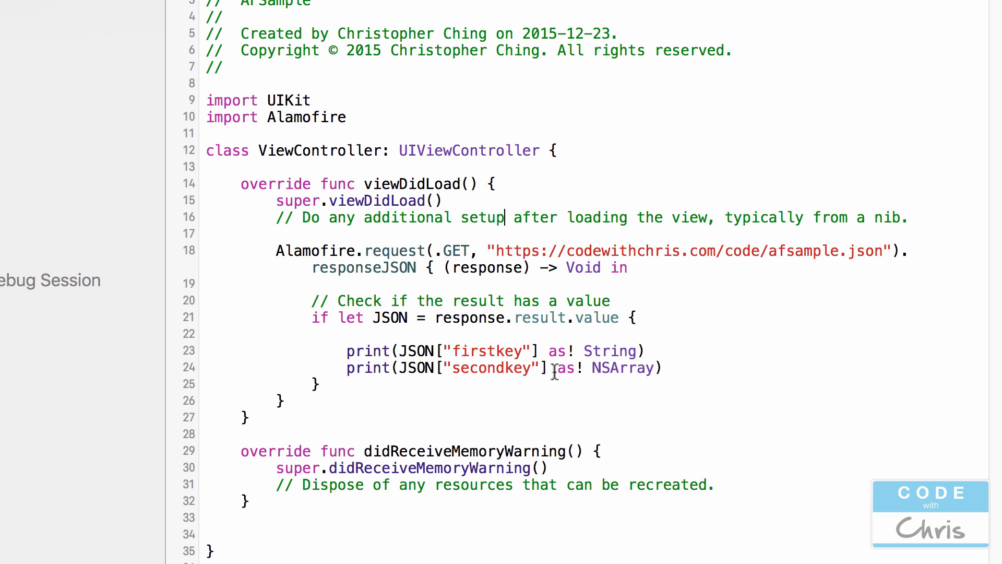
mouse_move(554, 371)
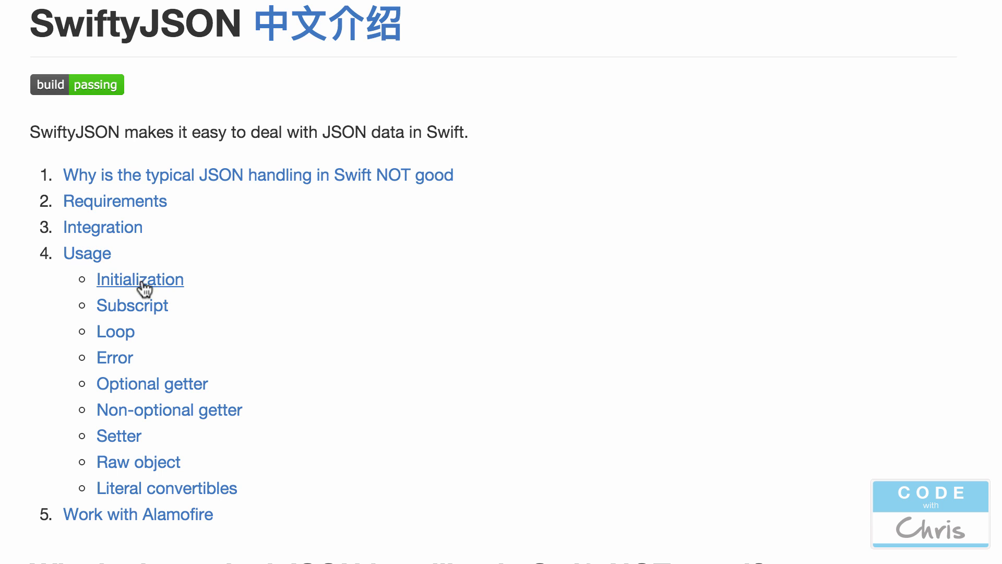
- Scroll the SwiftyJSON README down to the CocoaPods Podfile snippet
scroll(down, 3)
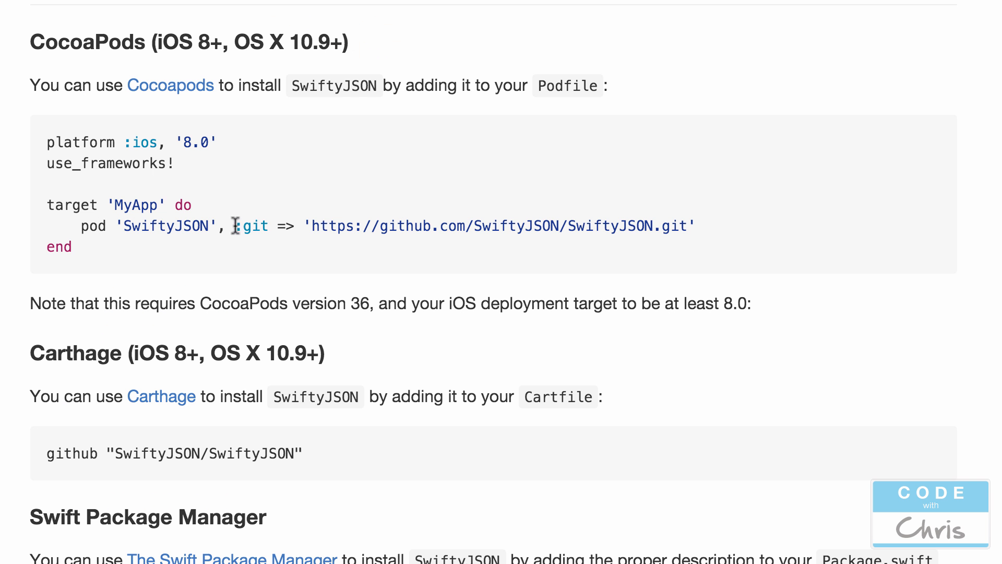
mouse_move(119, 222)
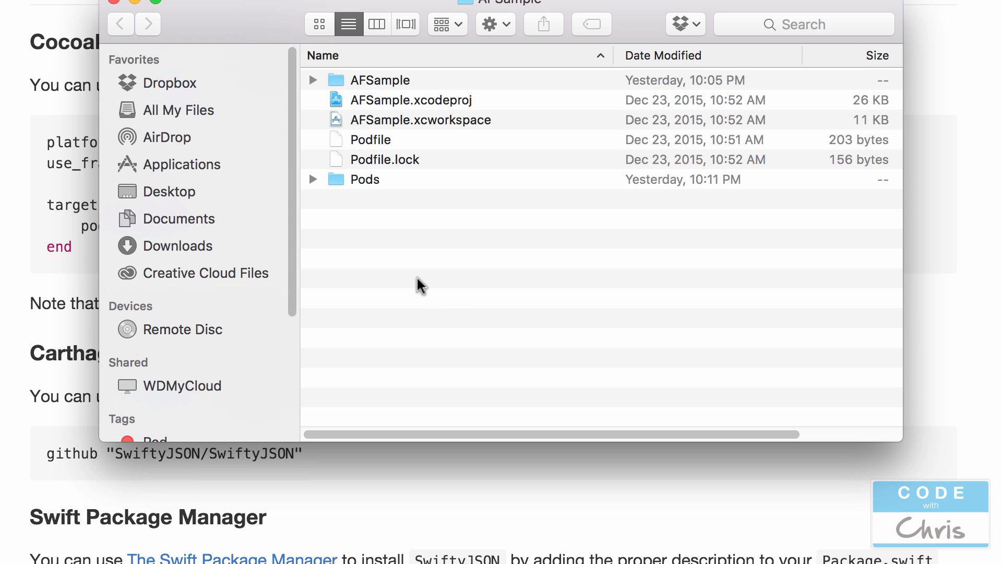
- Open the AFSample Podfile from Finder with Sublime Text
click(370, 140)
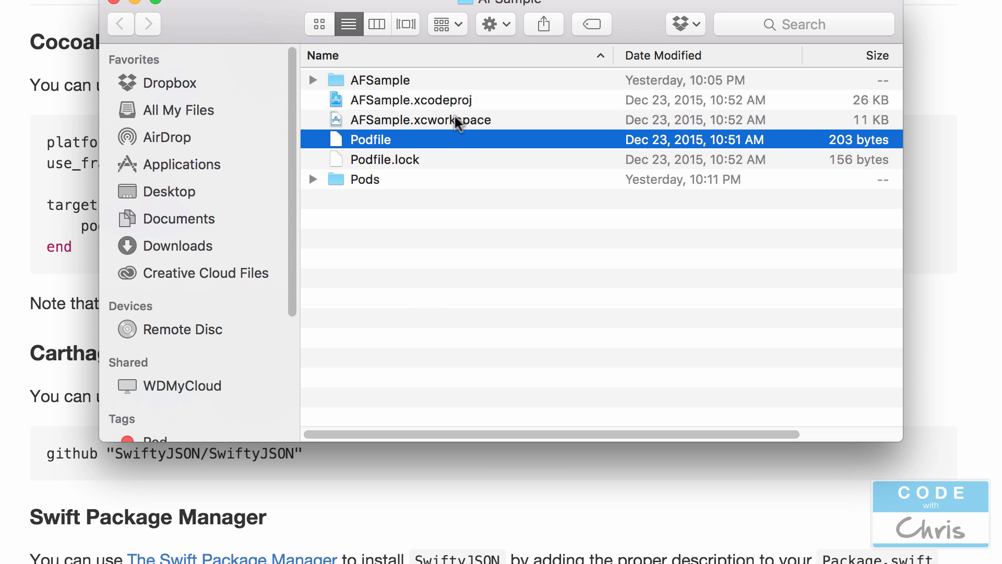
mouse_move(362, 144)
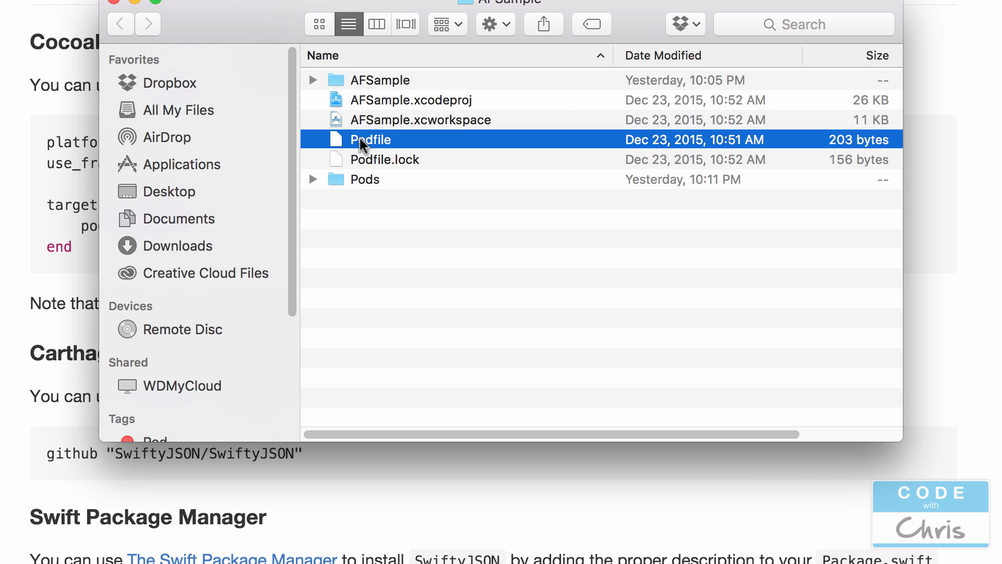
right_click(369, 139)
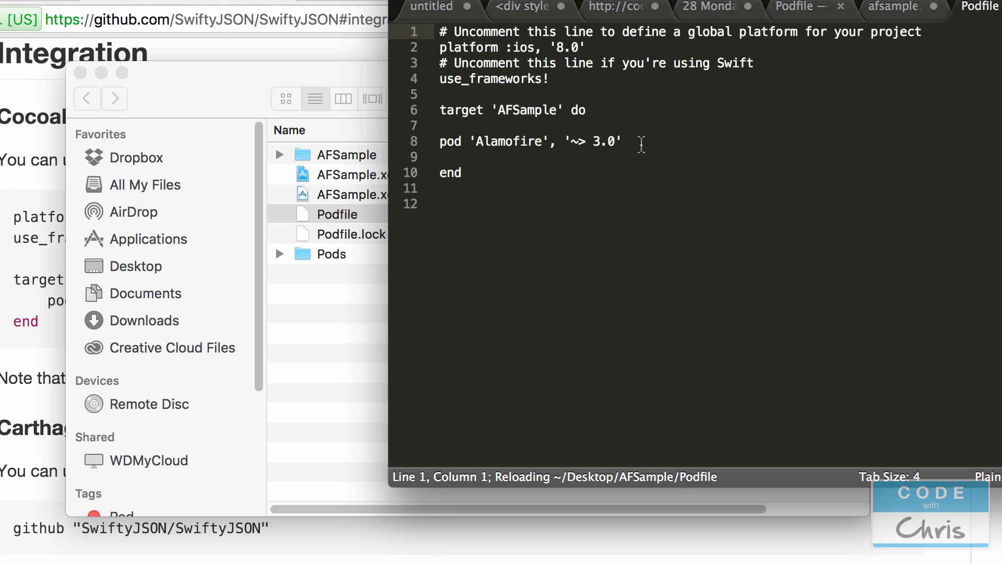
- Copy the pod 'SwiftyJSON' line from the README into the Podfile below Alamofire
triple_click(530, 142)
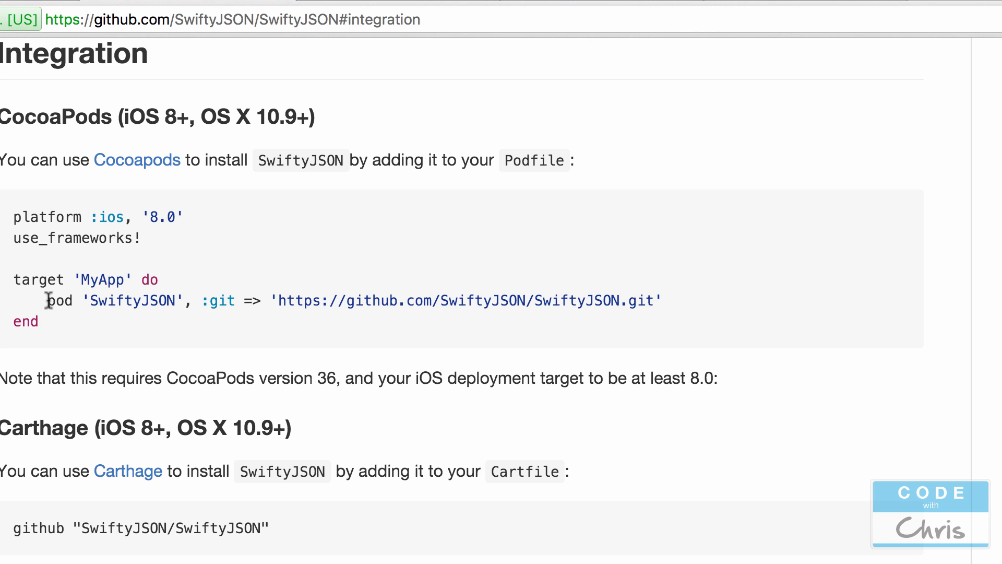
drag(46, 301, 658, 301)
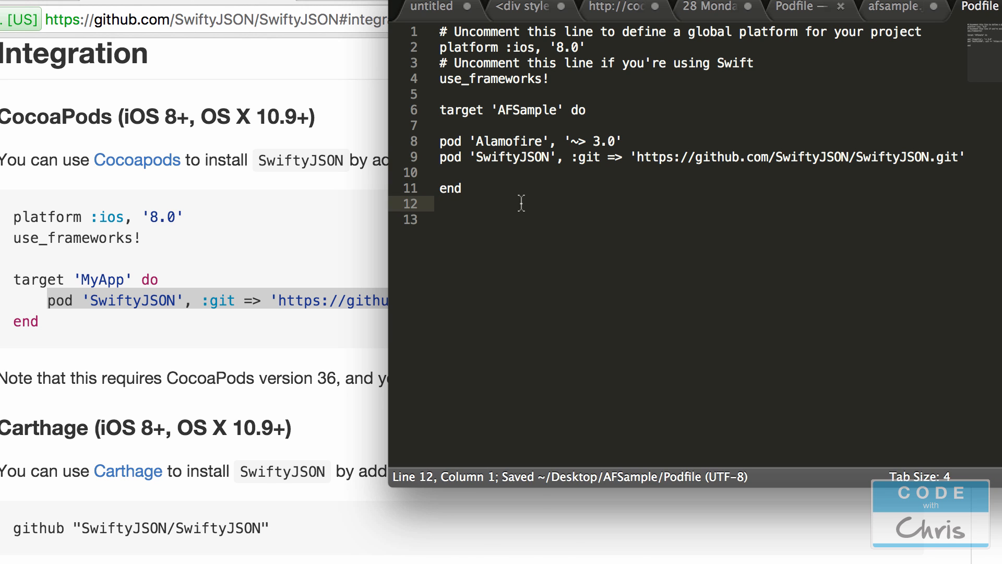
text(terminal)
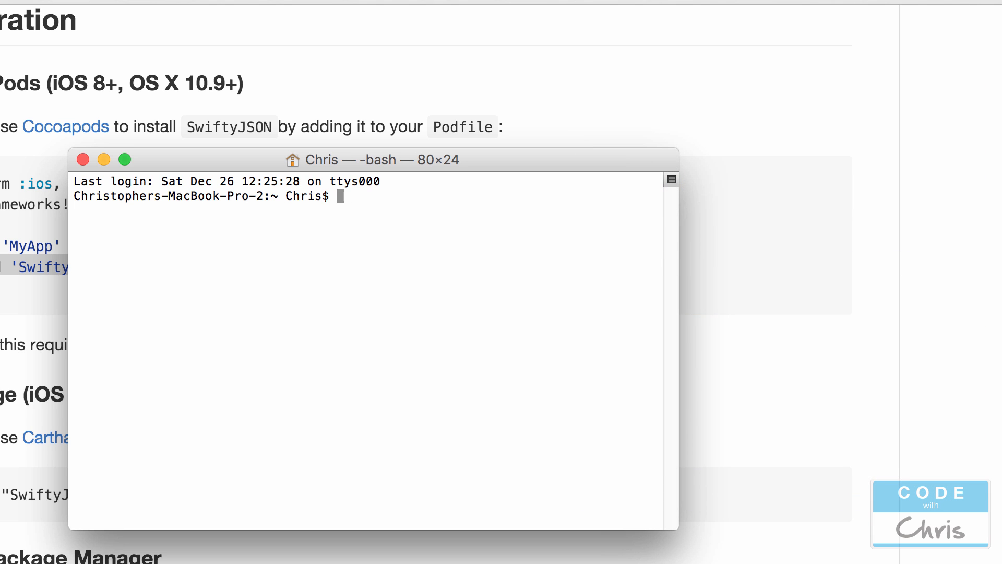
- Change Terminal into Desktop/AFSample, list its files, and type pod install
text(cd)
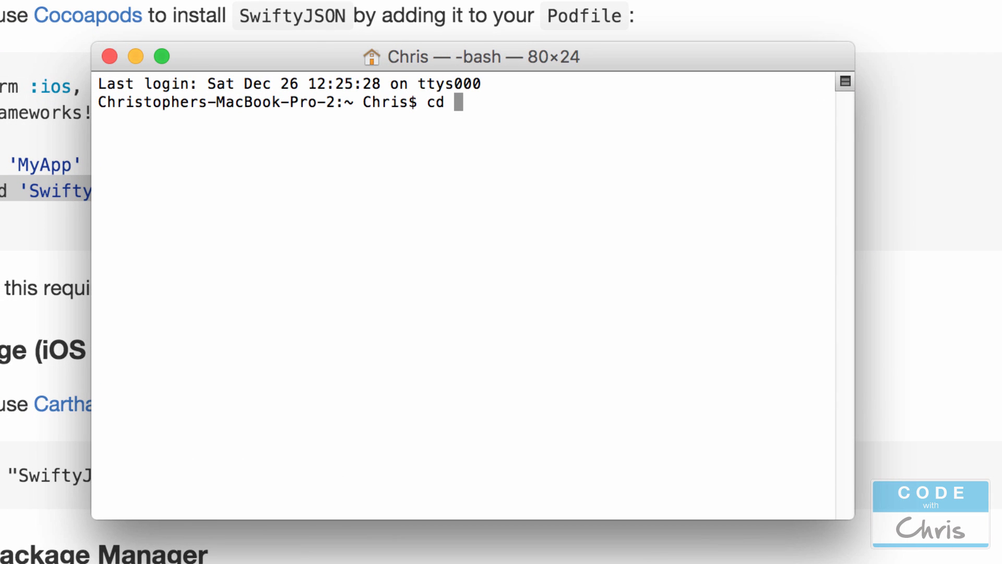
text(pwd)
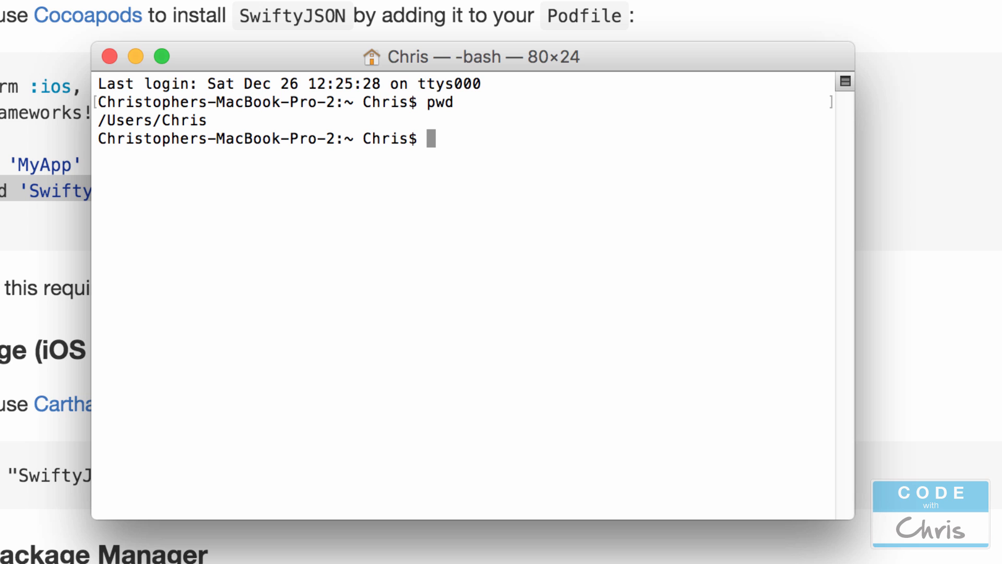
text(cd Desktop/AFSample/)
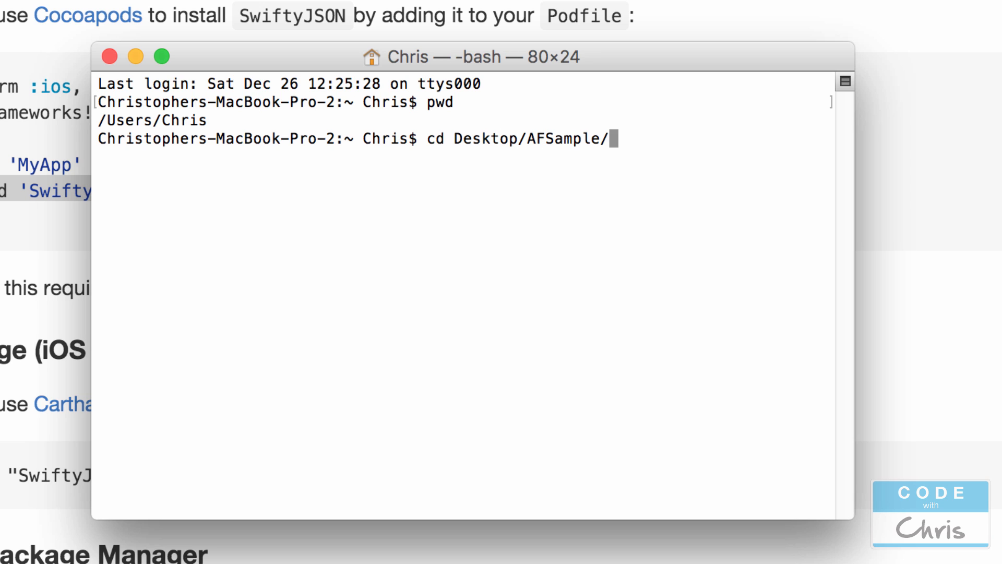
text(ls)
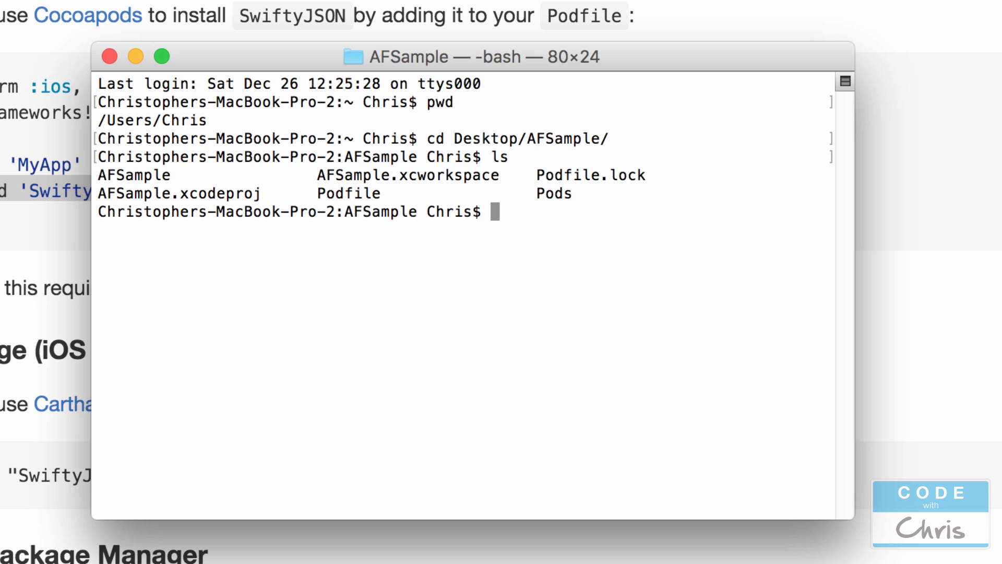
text(pod install)
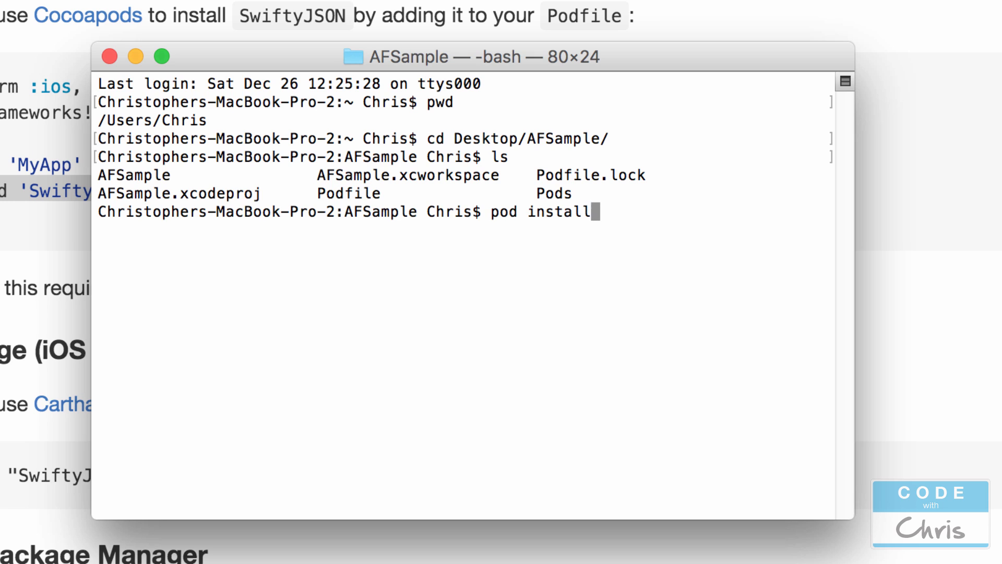
mouse_move(515, 193)
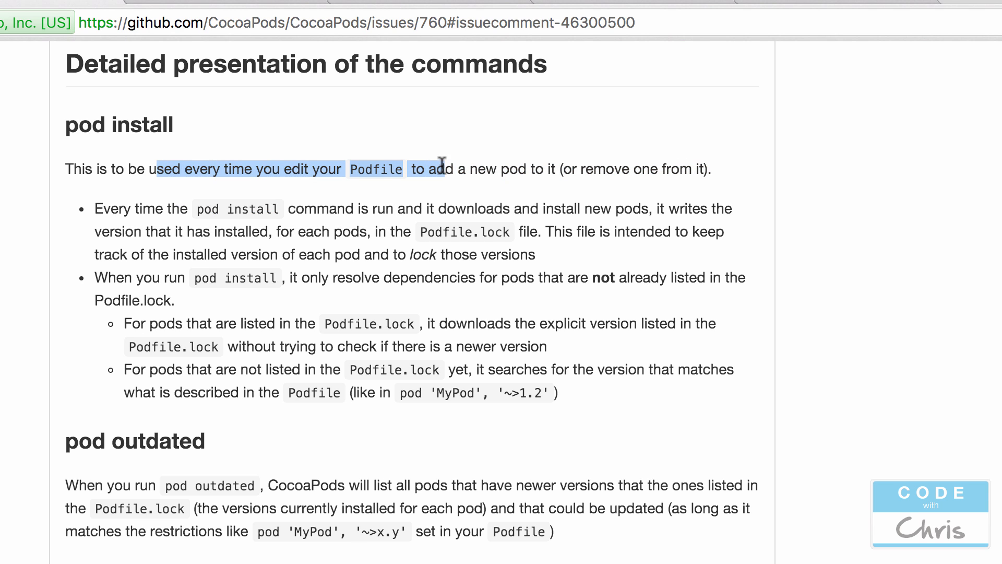
- Read the CocoaPods pod install versus pod update guidance, including update without a pod name
drag(431, 169, 697, 168)
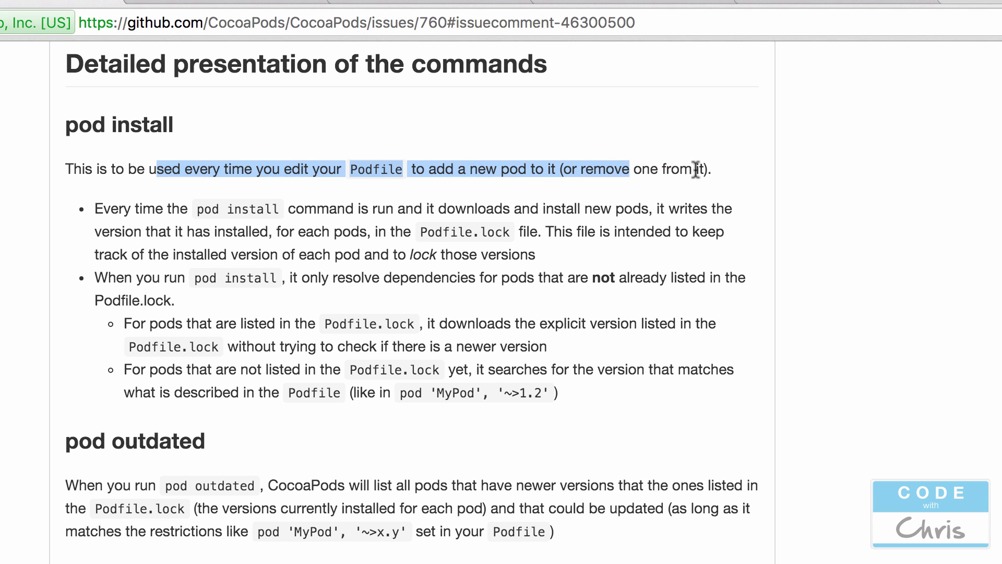
scroll(down, 3)
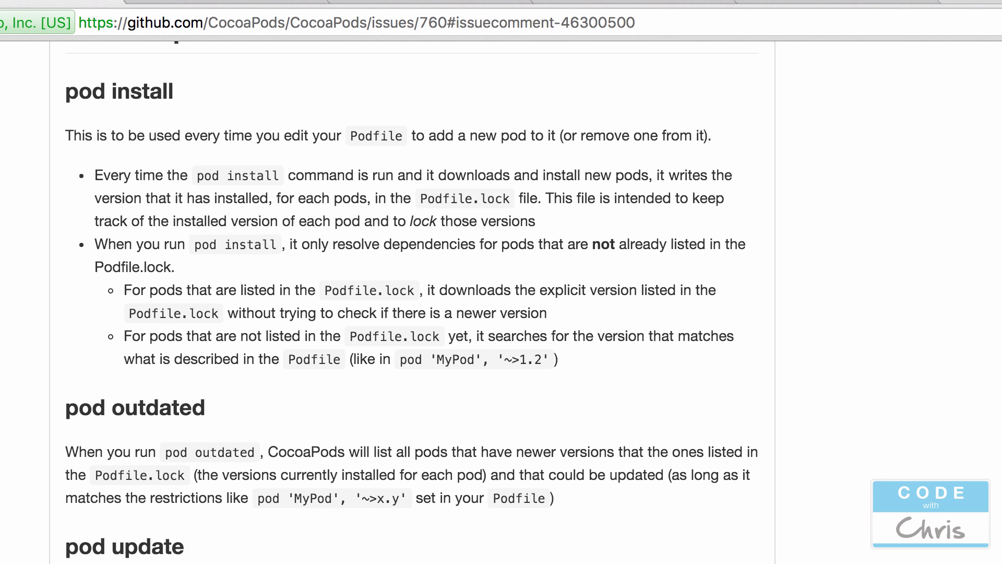
scroll(down, 3)
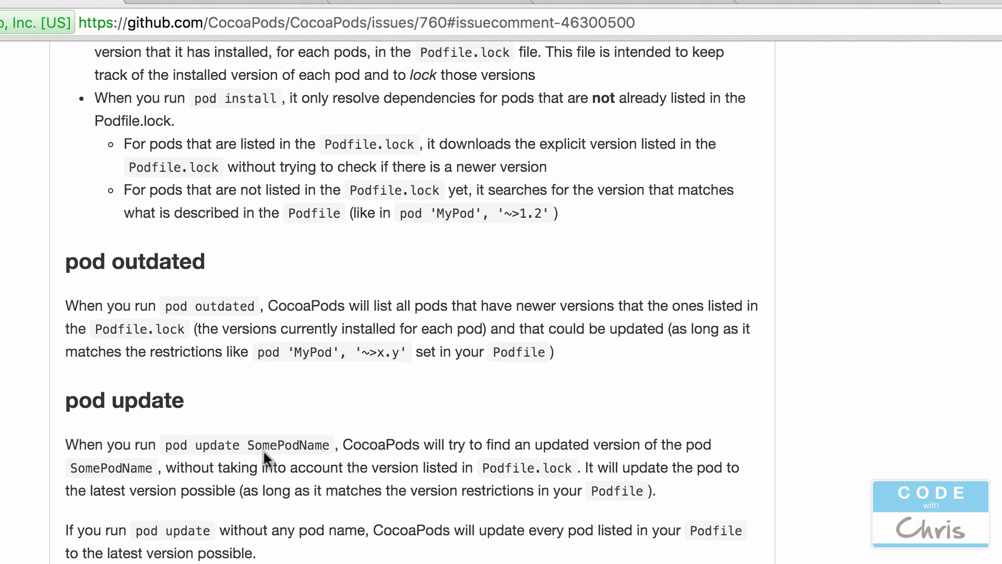
double_click(288, 444)
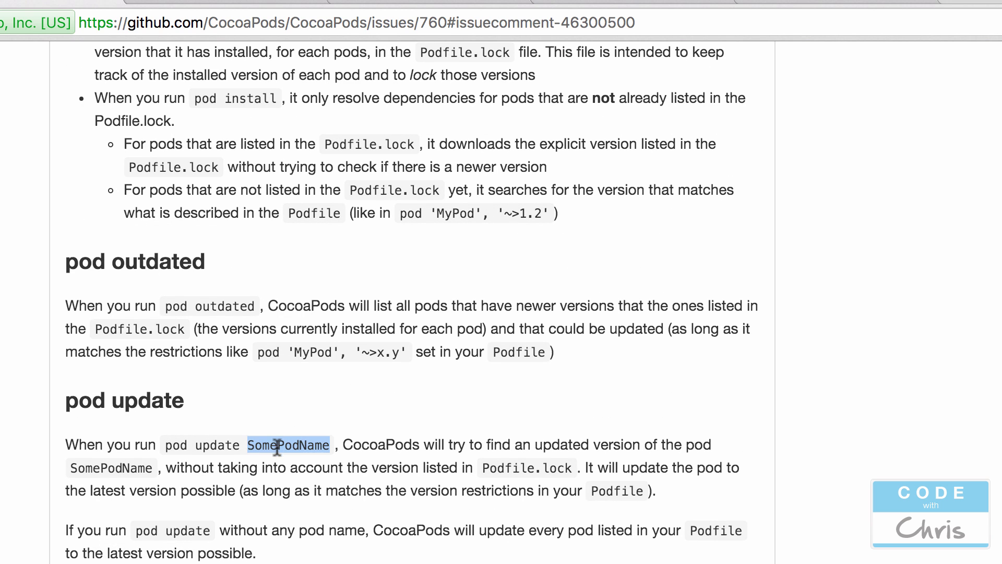
mouse_move(415, 439)
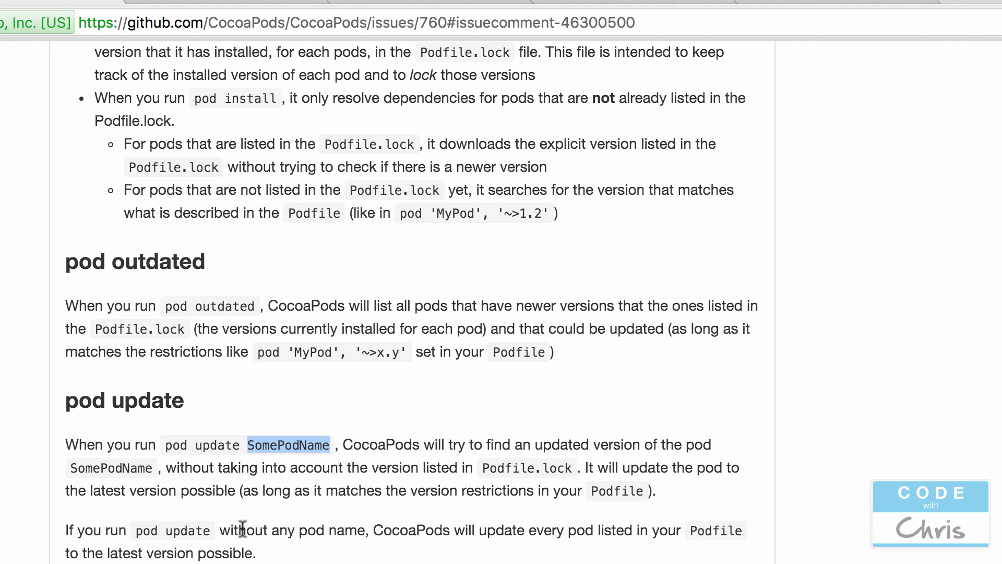
double_click(172, 530)
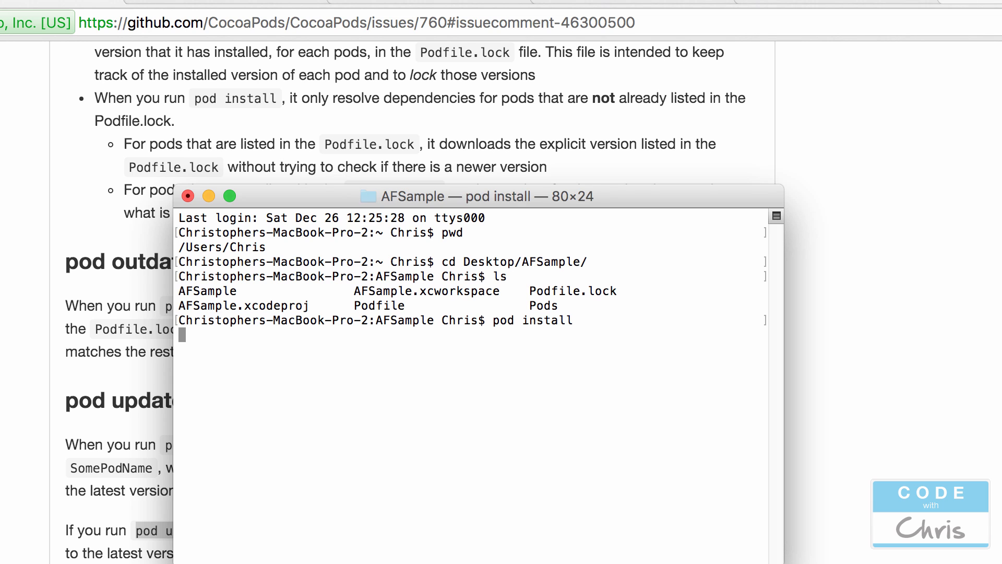
- Run pod install, integrating SwiftyJSON 2.3.2 and Alamofire as two pods
key(Return)
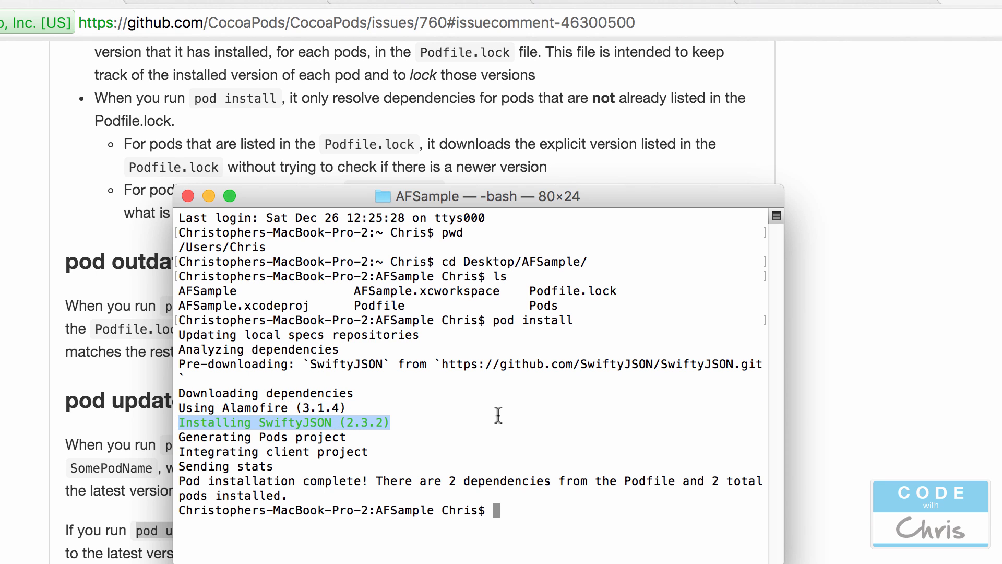
mouse_move(569, 356)
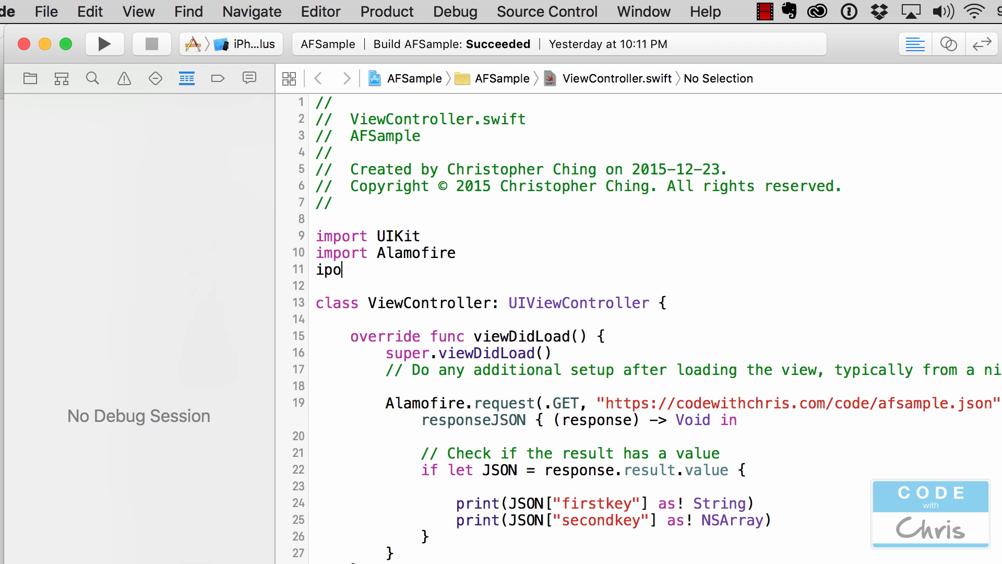
- Add 'import SwiftyJSON' to ViewController.swift and build the project
text(import S)
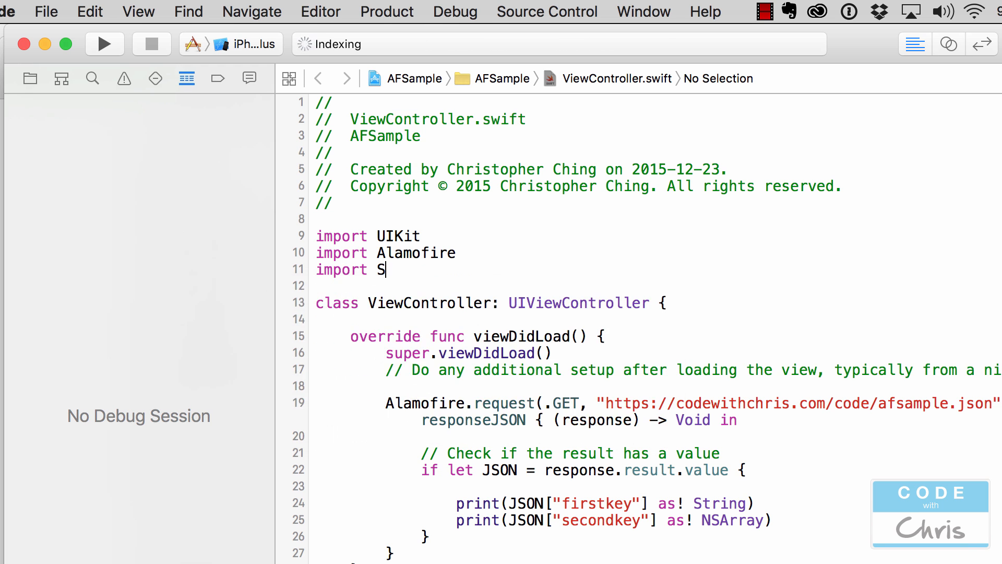
text(wiftyJSON)
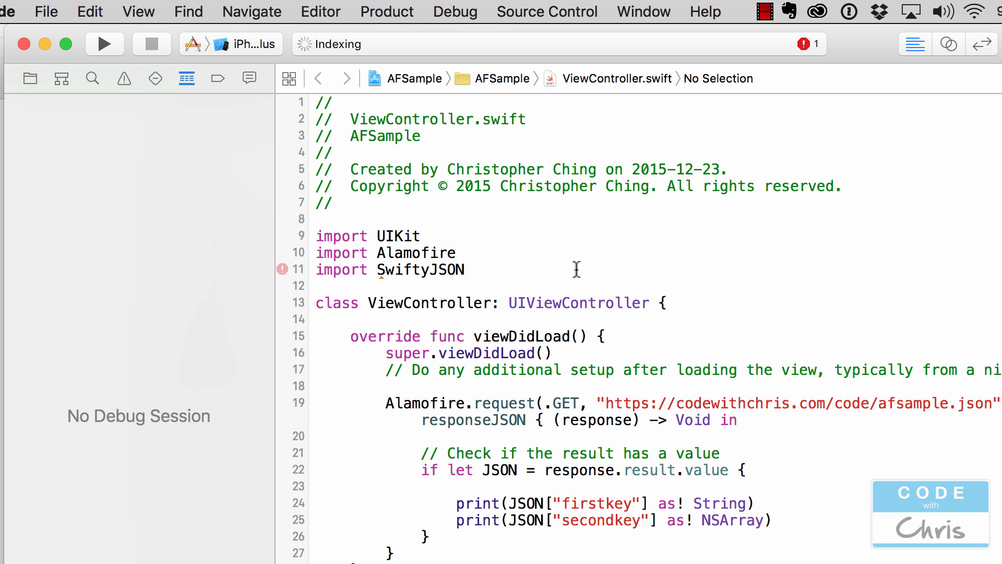
key(cmd+b)
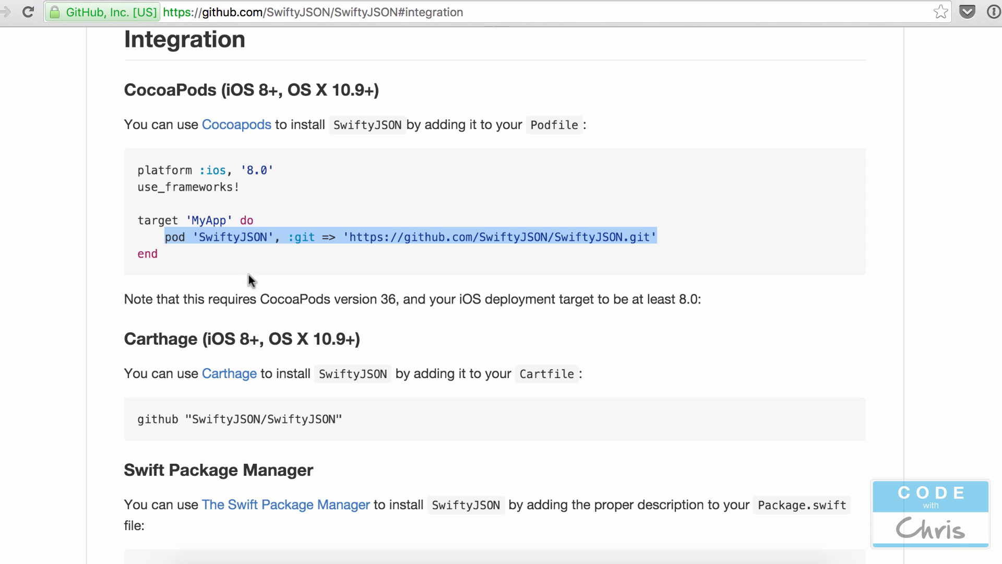
- Highlight the Alamofire request call and JSON wrapper in the README's integration example
scroll(up, 3)
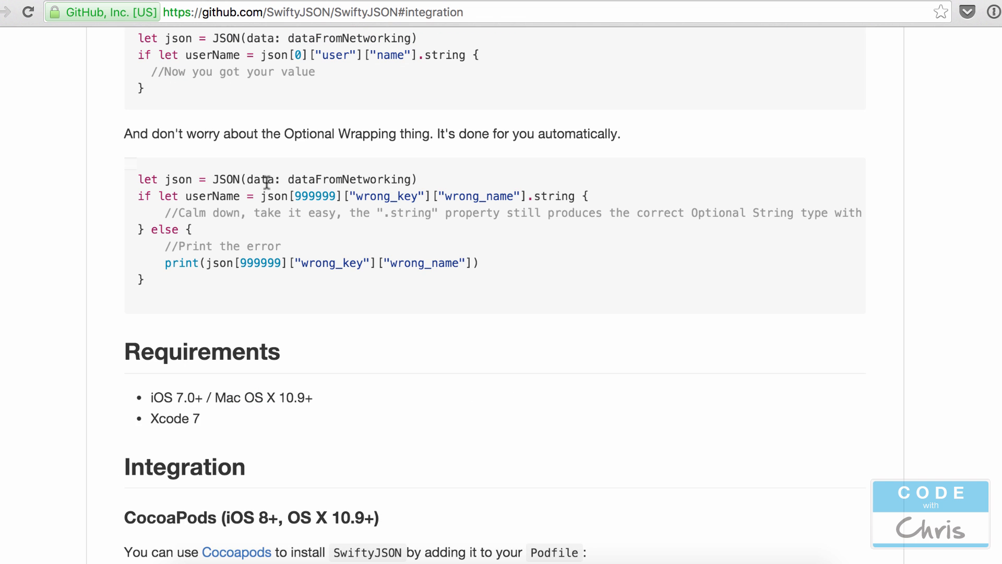
scroll(down, 3)
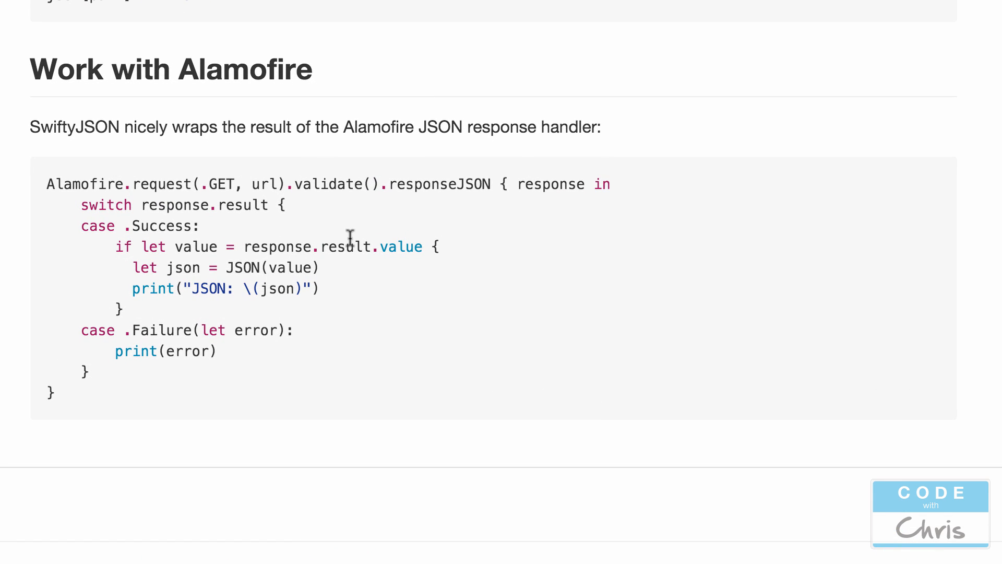
mouse_move(44, 188)
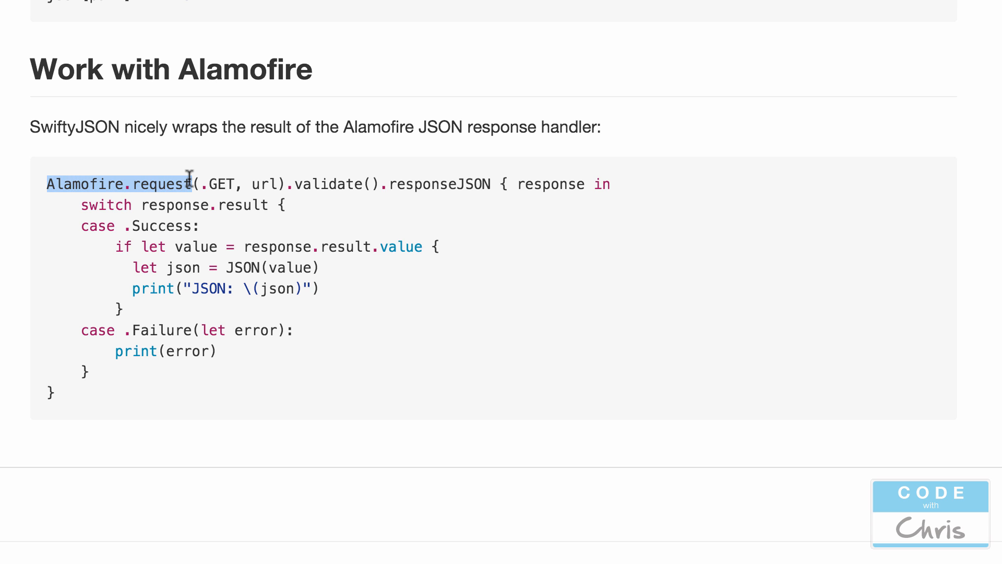
double_click(439, 184)
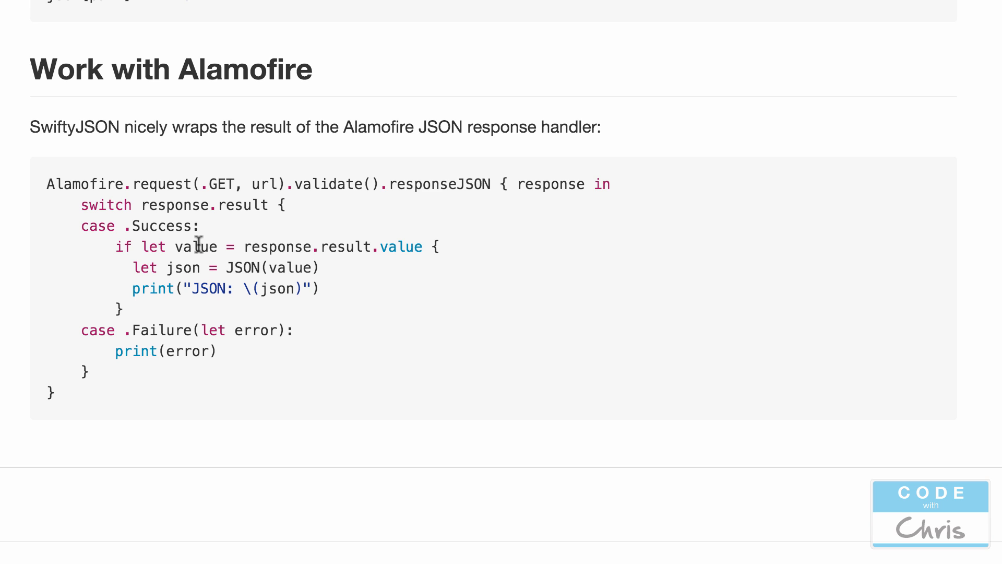
double_click(242, 267)
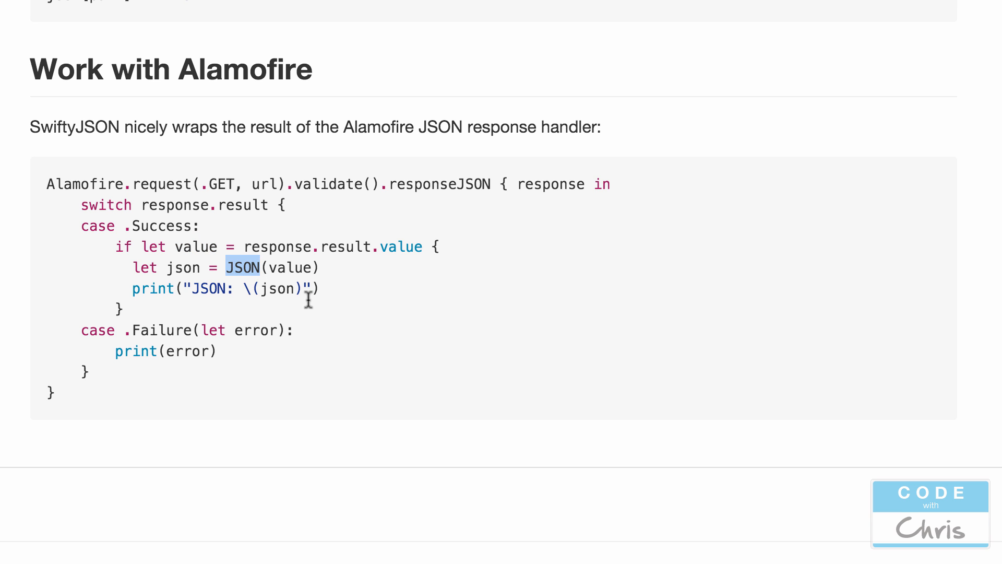
mouse_move(259, 273)
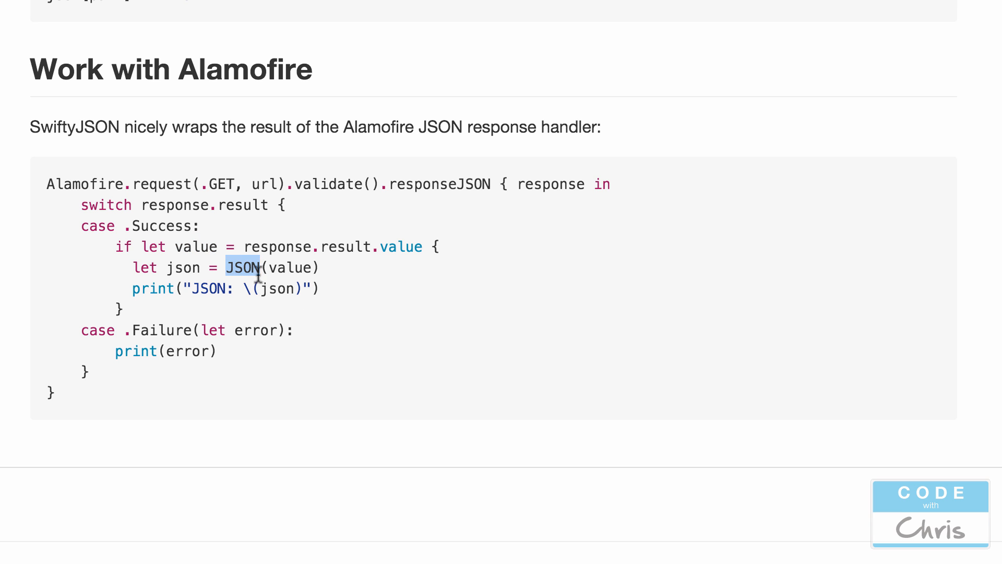
mouse_move(234, 259)
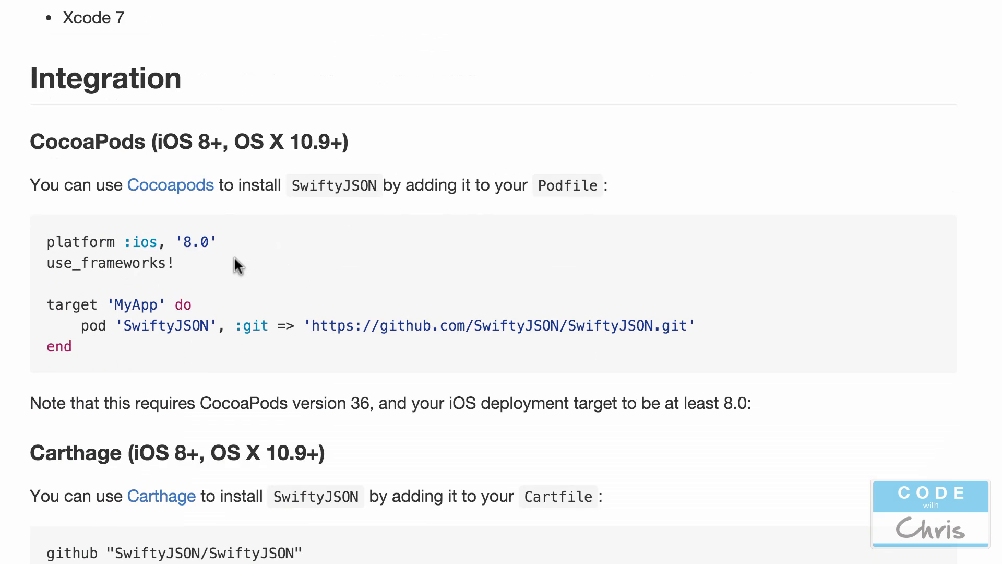
- Scroll to 'Work with Alamofire' and mark the initializer data and response result value
scroll(down, 3)
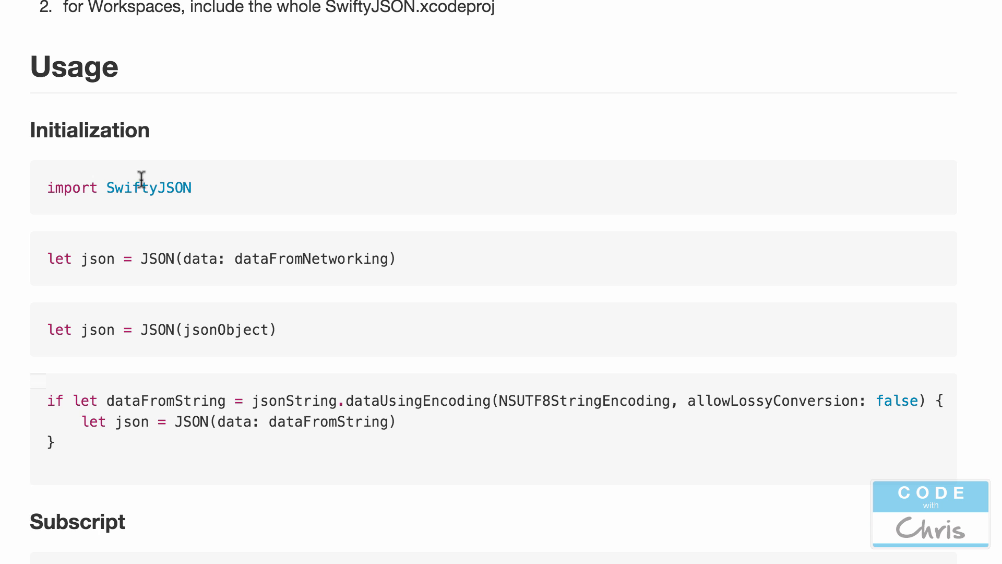
scroll(down, 3)
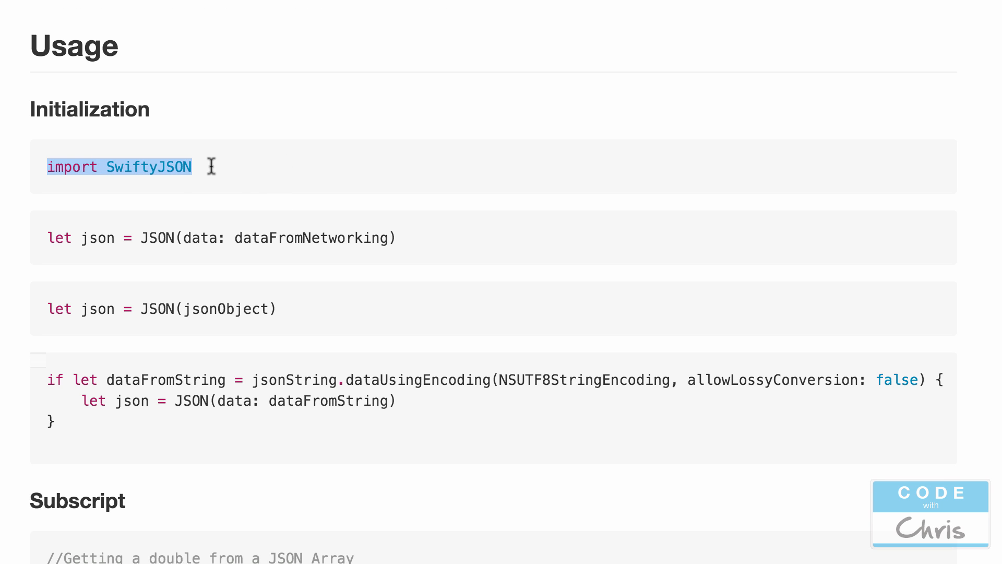
mouse_move(141, 238)
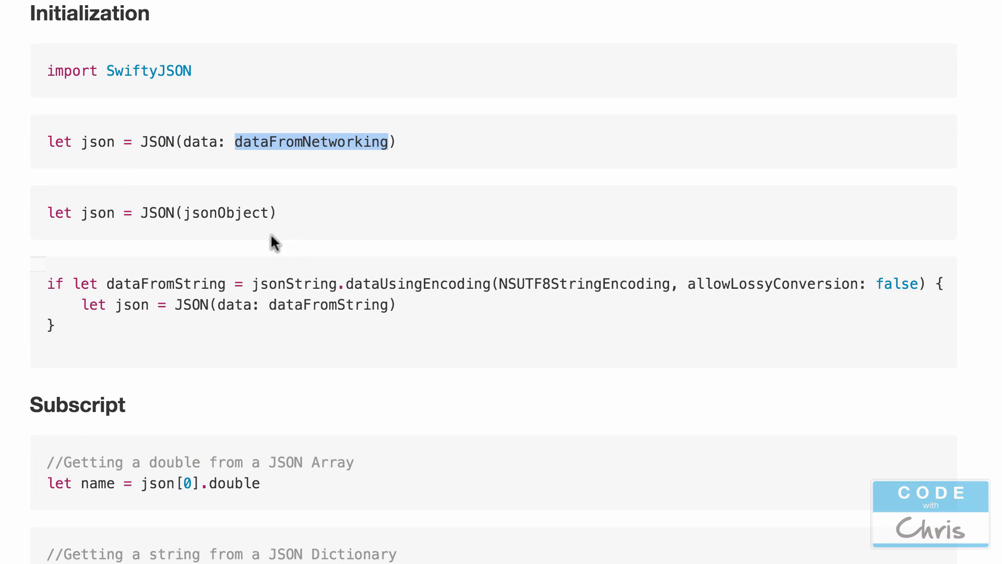
double_click(225, 213)
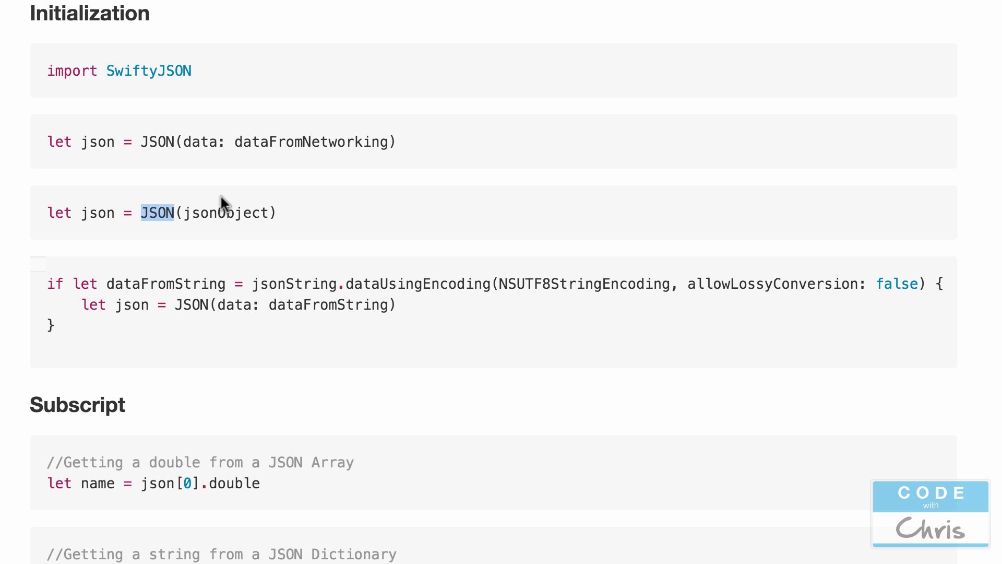
scroll(down, 3)
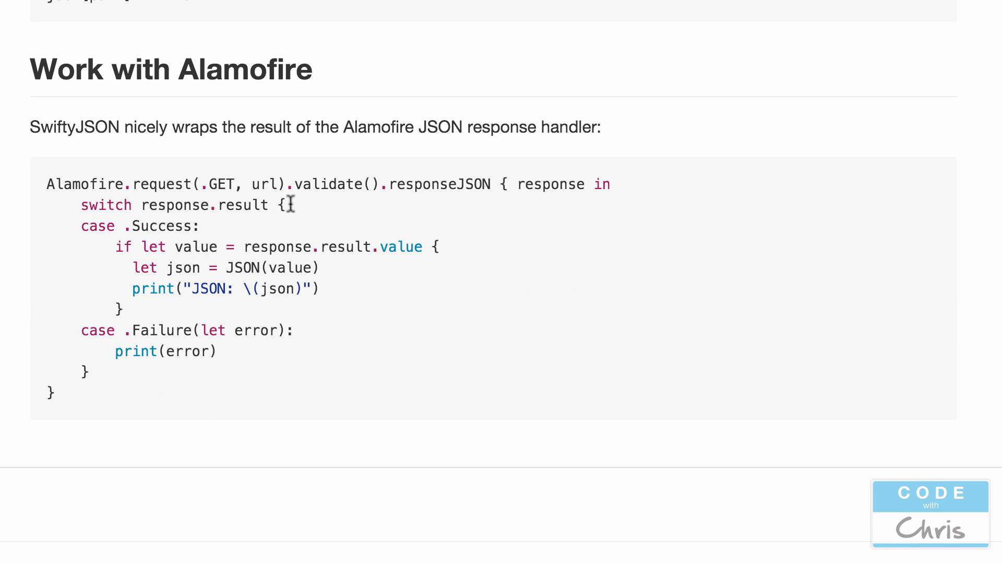
mouse_move(235, 247)
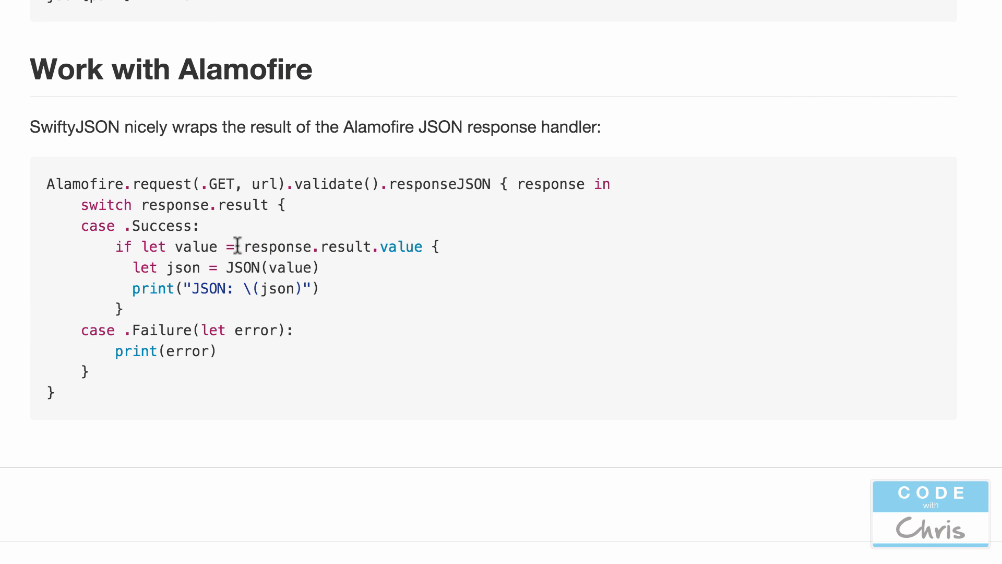
drag(239, 246, 421, 245)
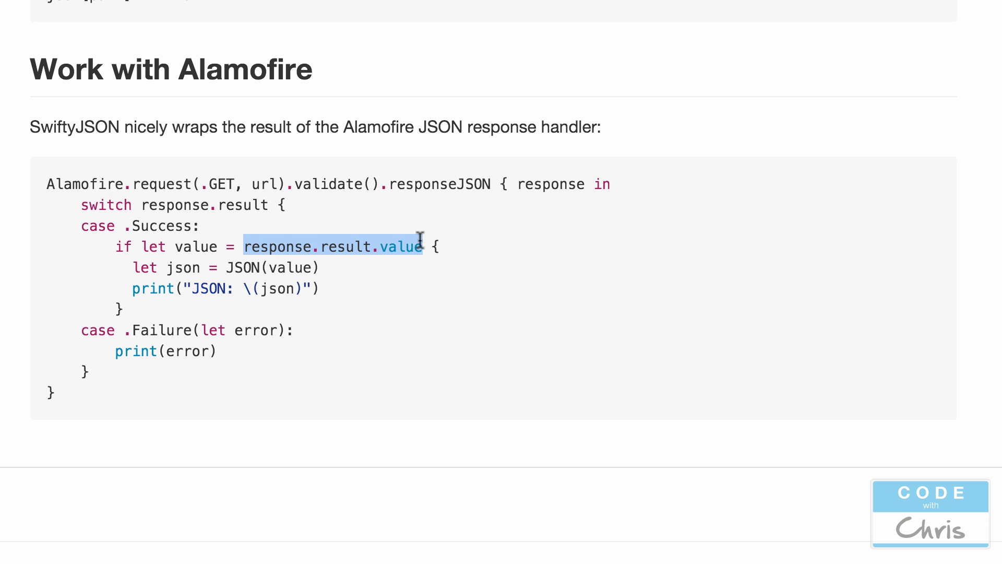
mouse_move(155, 246)
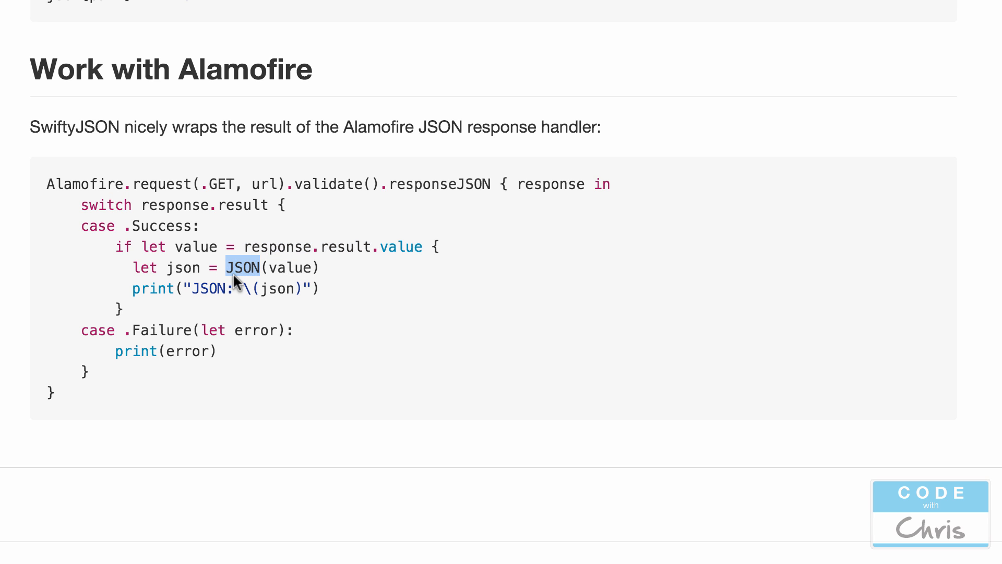
mouse_move(192, 266)
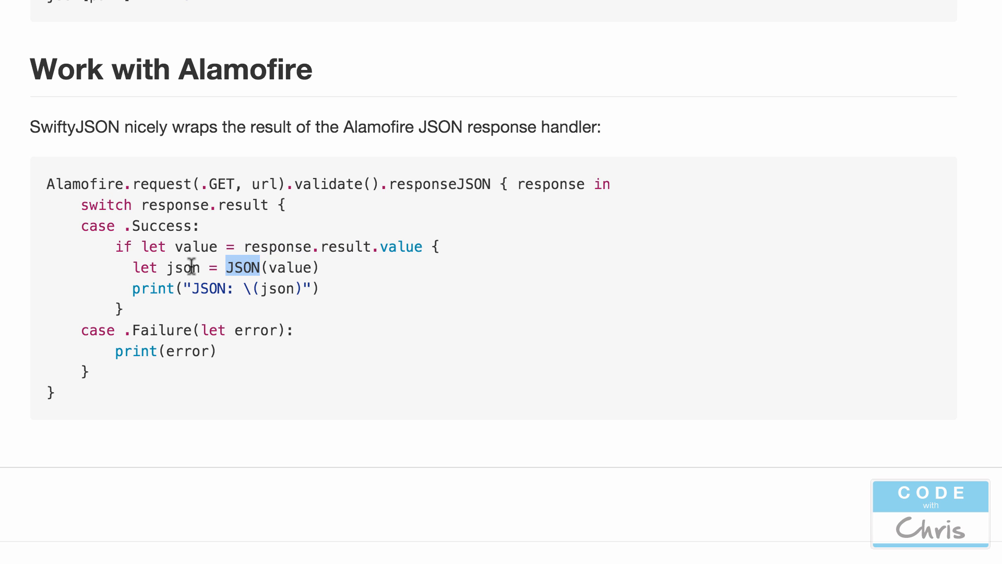
mouse_move(273, 260)
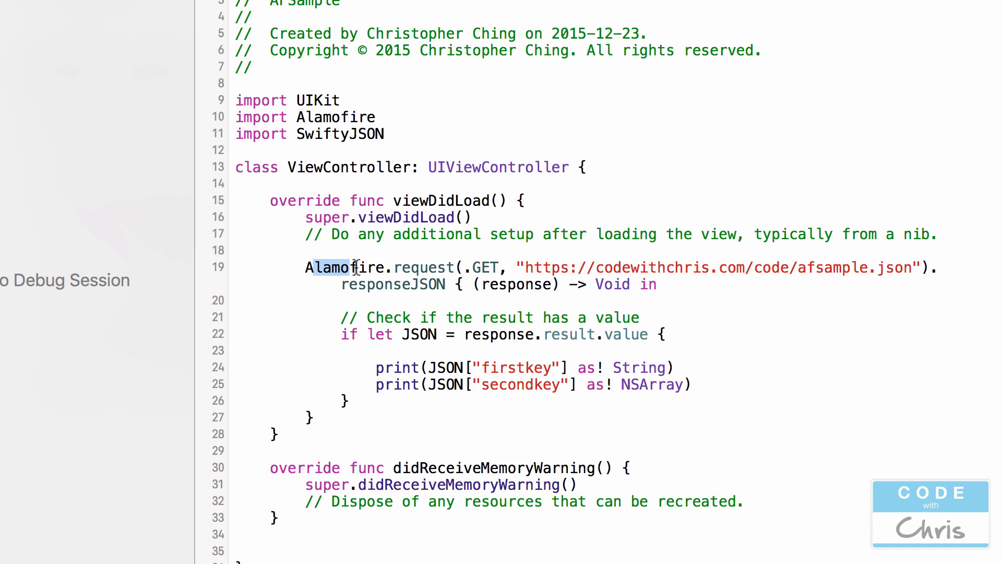
- Rename the if-let constant to value and add 'let json = JSON(value)'
double_click(342, 266)
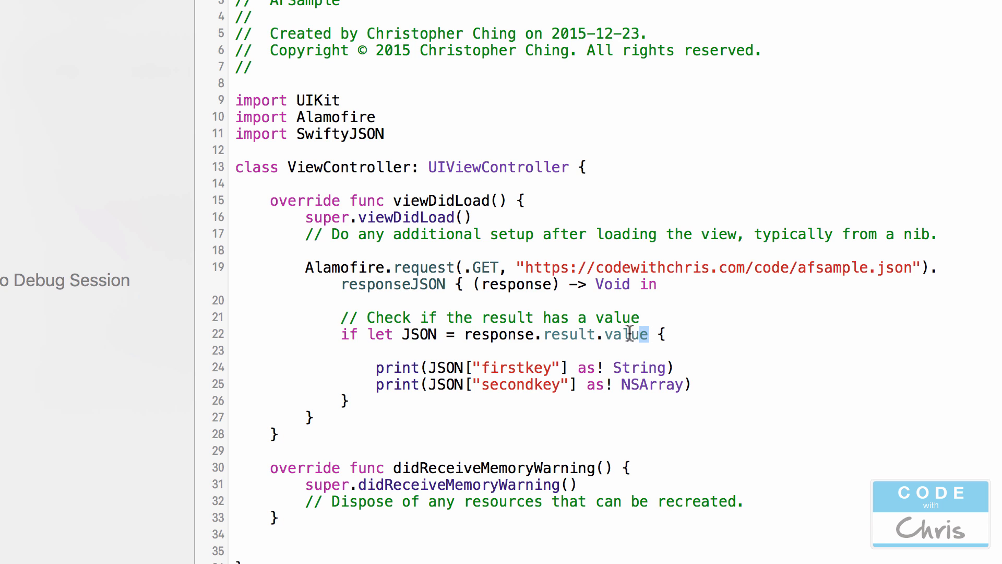
drag(646, 333, 469, 333)
text(let)
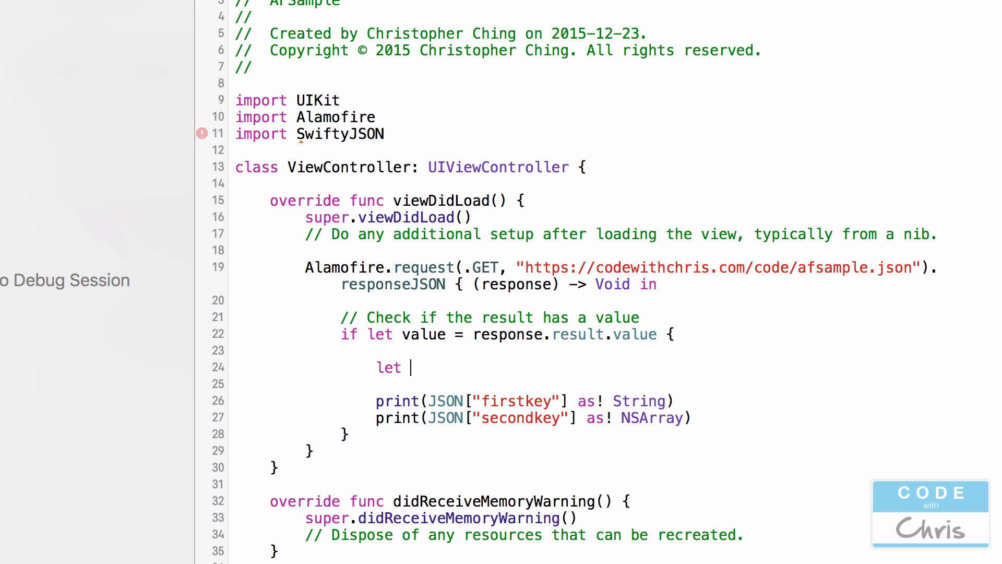
text(json = JSON()
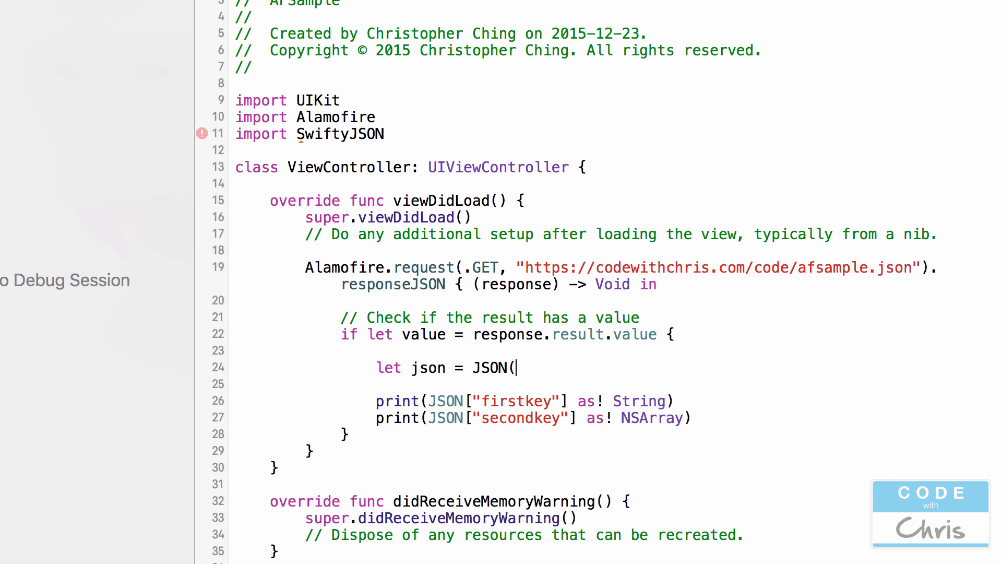
text(value))
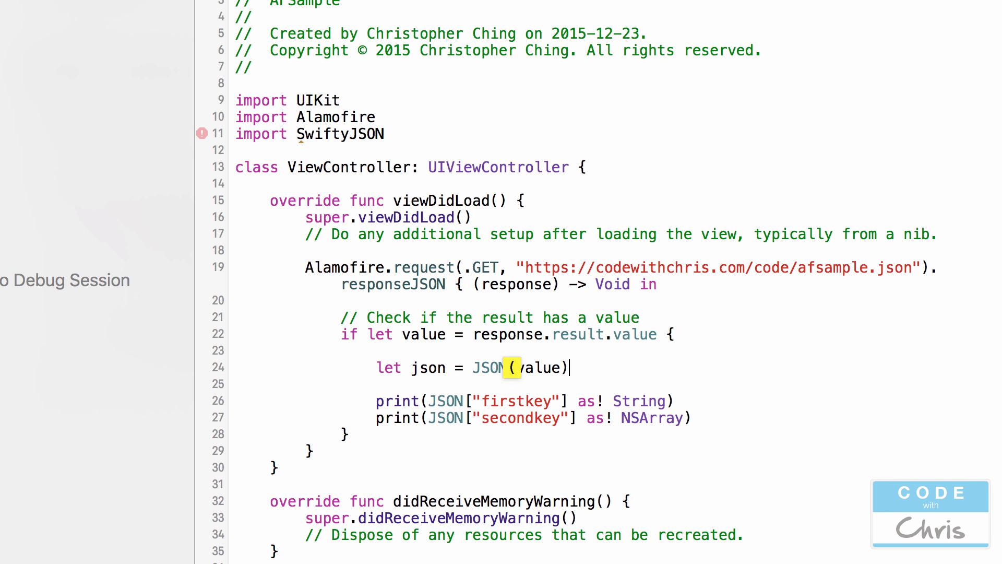
- Change the print statement to use lowercase json and start appending .string
double_click(427, 367)
text(json)
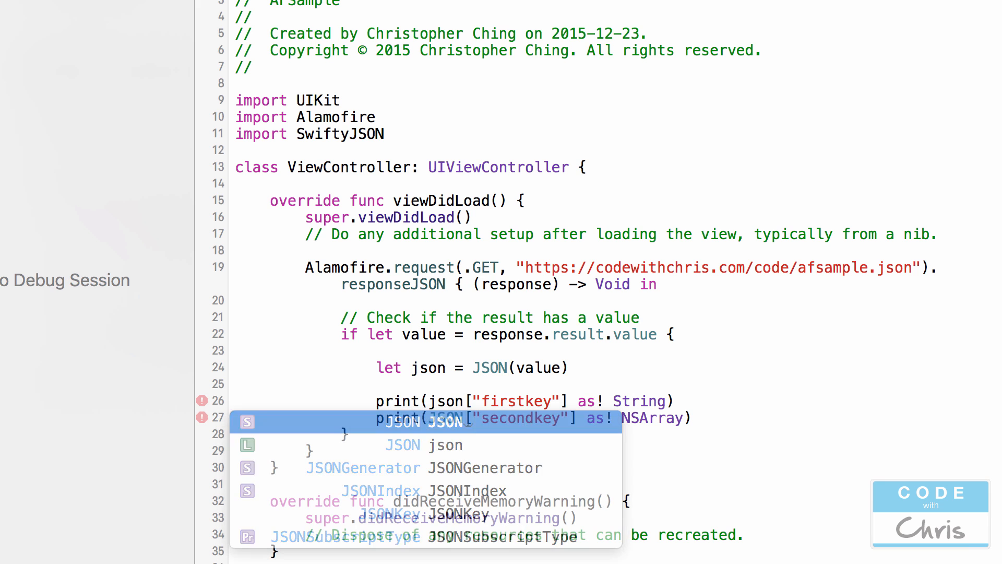
key(Escape)
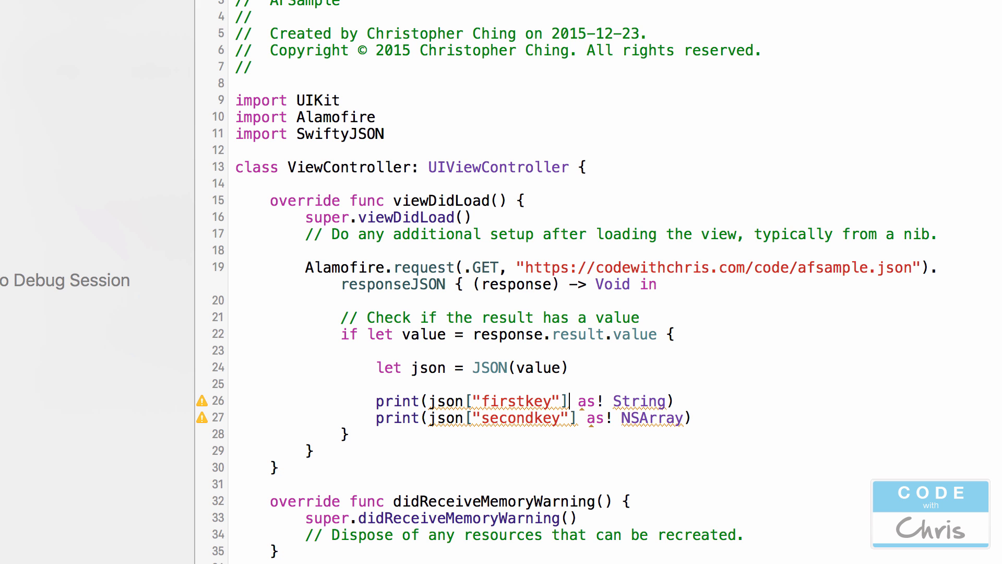
text(.string)
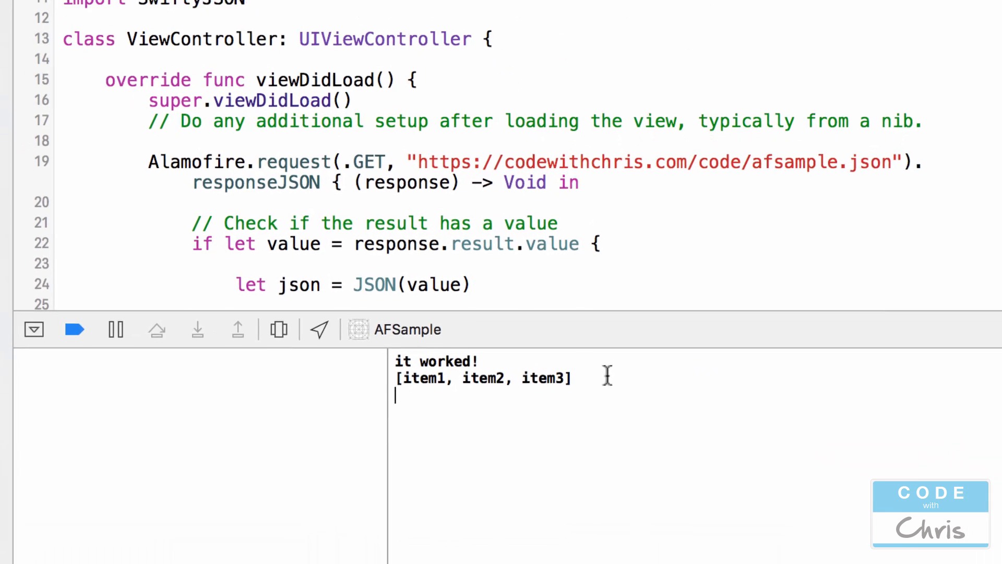
- Select the print call's key and scroll down through the print statements
double_click(435, 359)
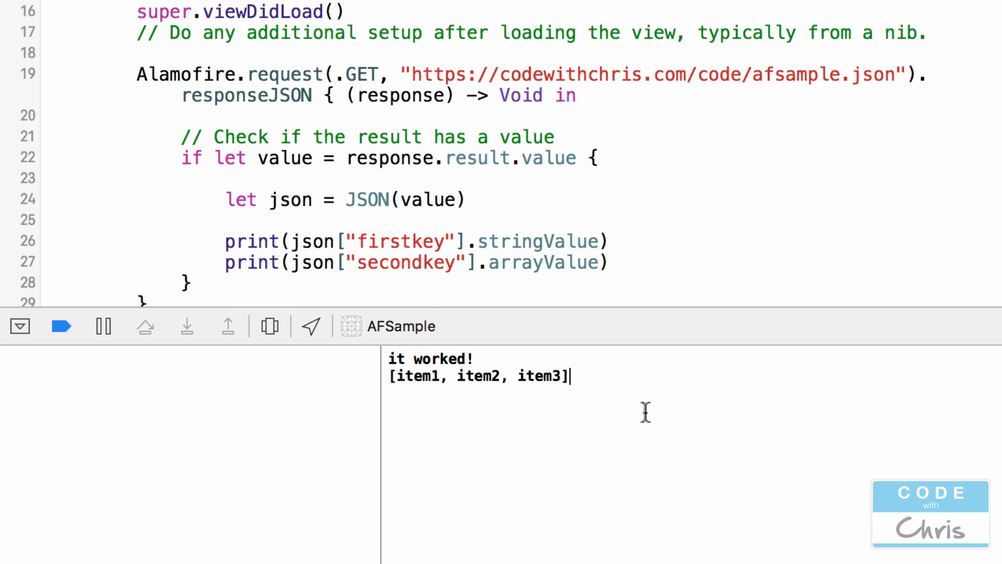
scroll(down, 3)
text(third)
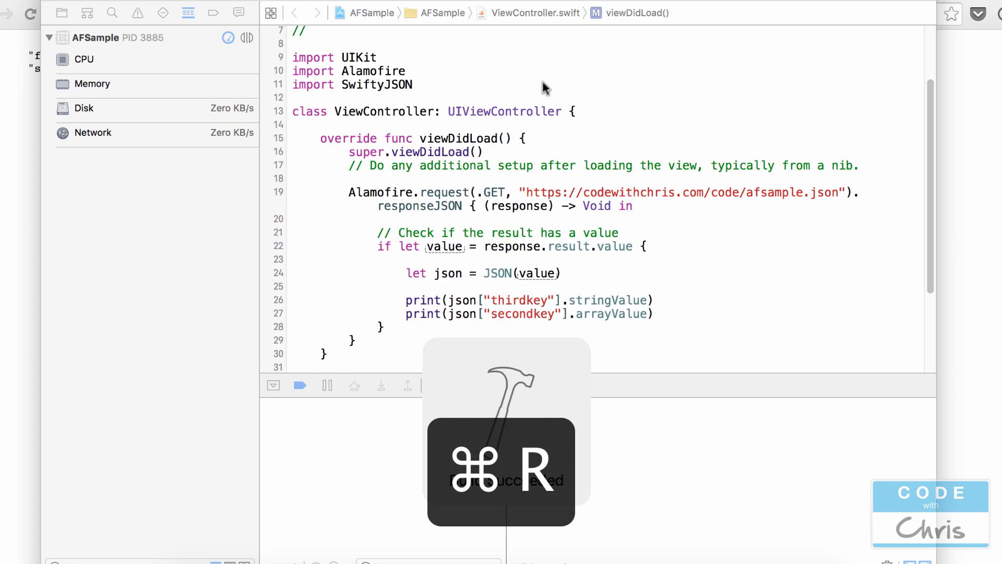
- Run the app, then append .stringValue to the secondkey index 1 print
key(cmd+r)
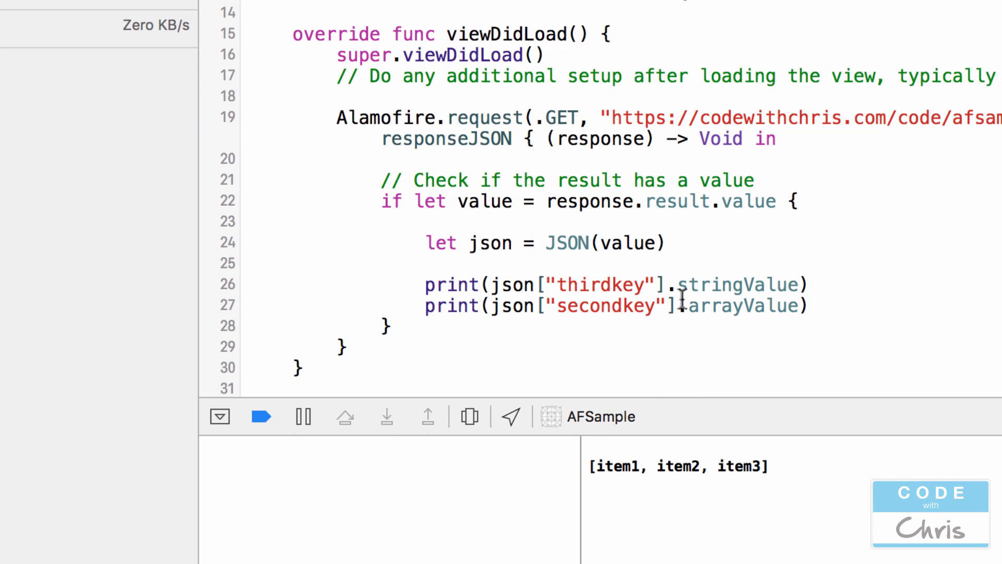
text(.)
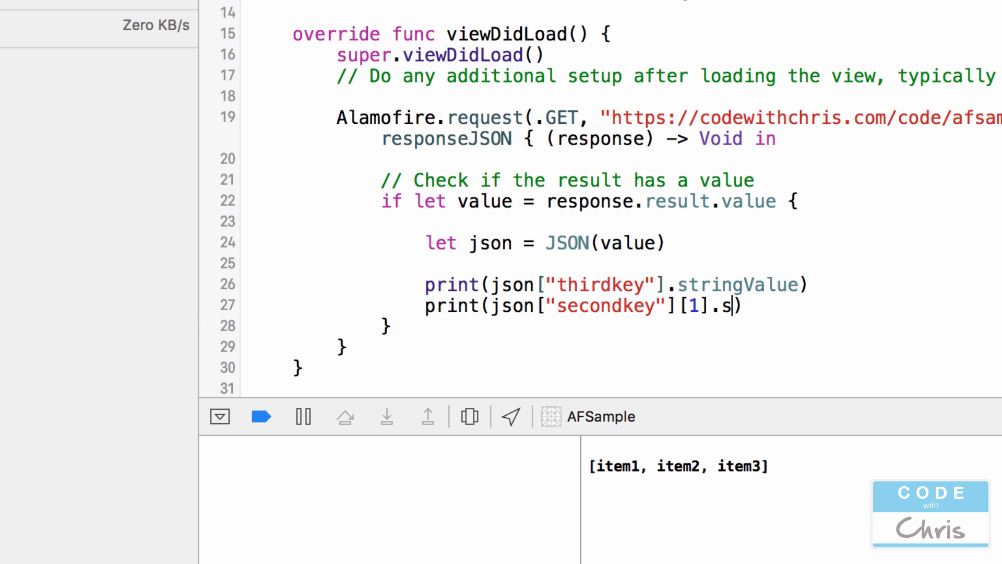
text(tringValue)
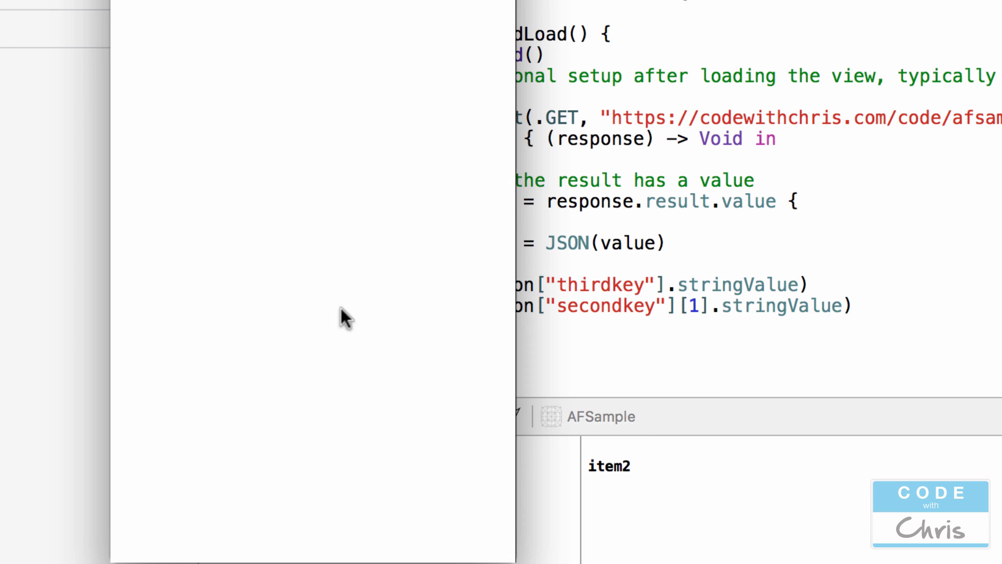
mouse_move(635, 476)
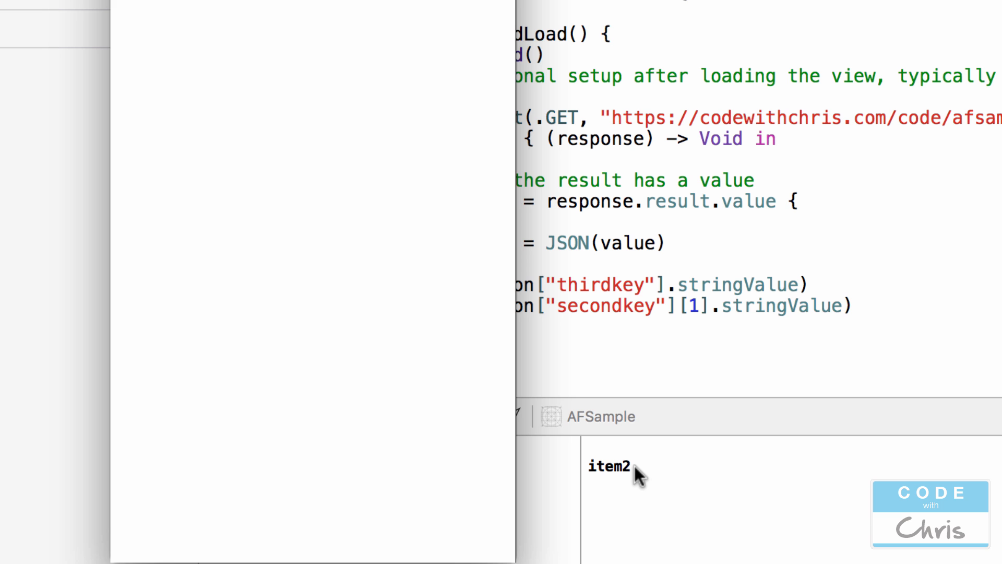